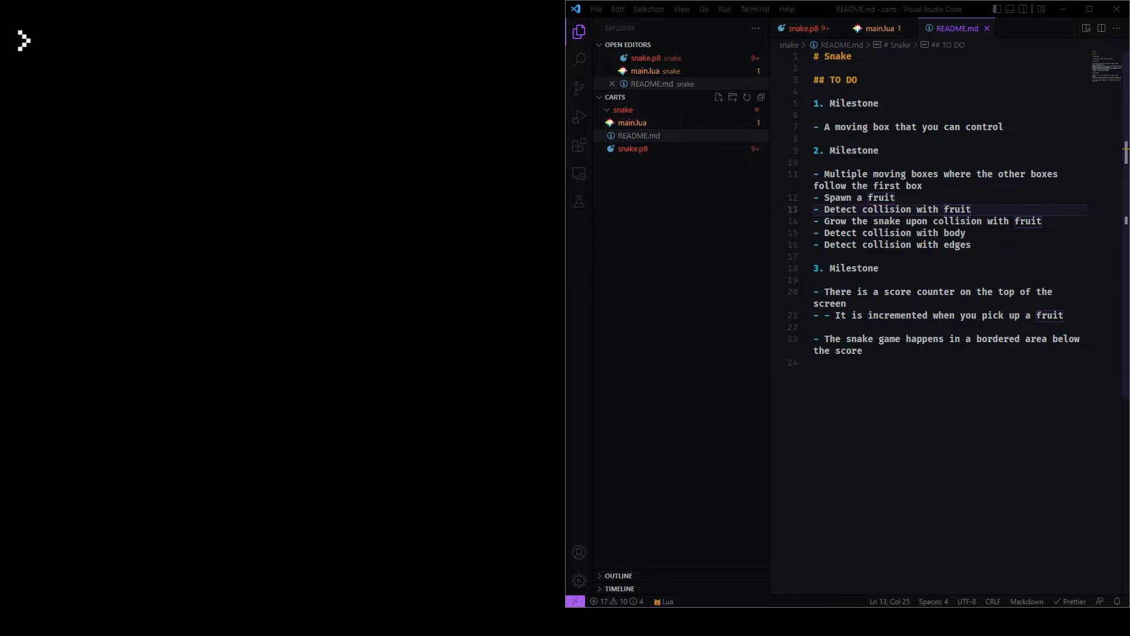
Check the #include in snake.p8, then view main.lua's snake table and stub functions
click(632, 122)
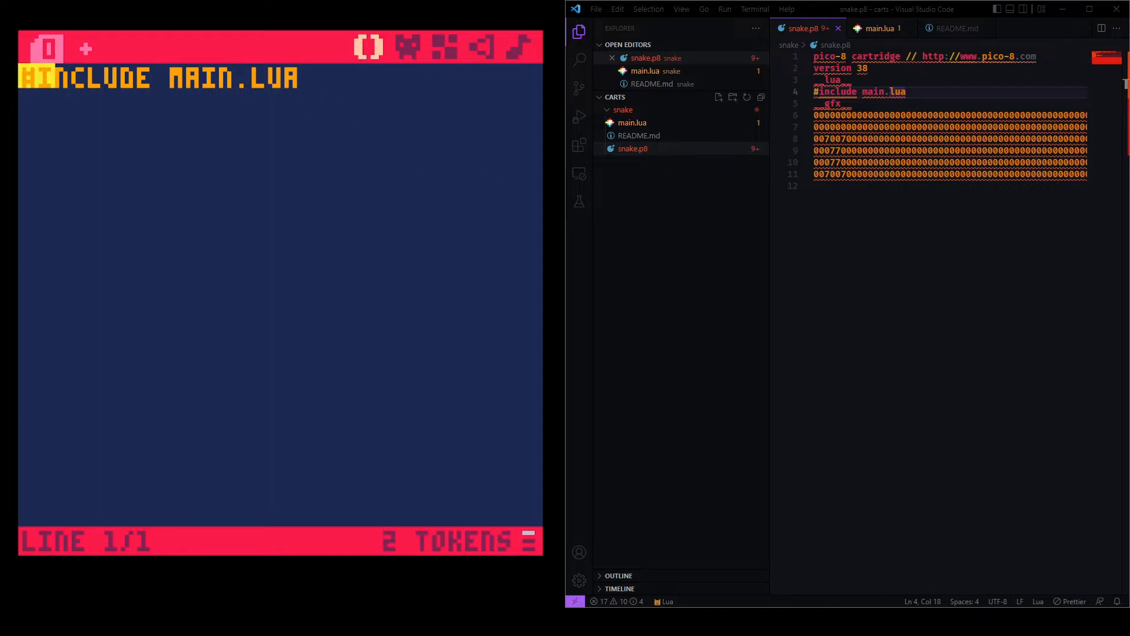
click(879, 28)
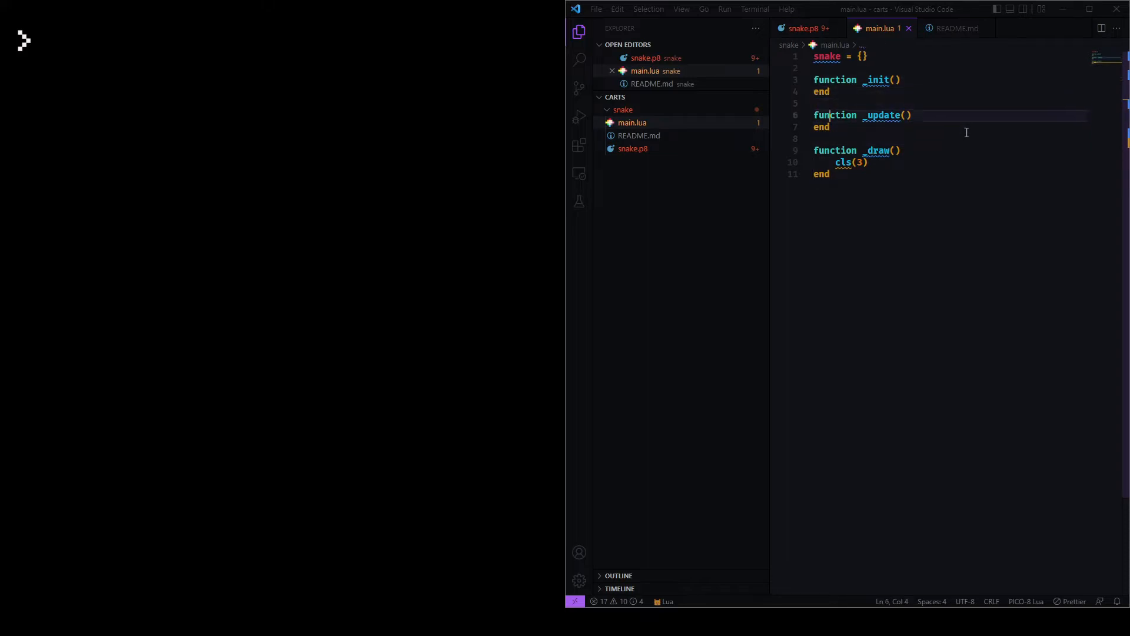
Run the cart so cls(3) fills the screen green, adding a blank line in main.lua
click(829, 127)
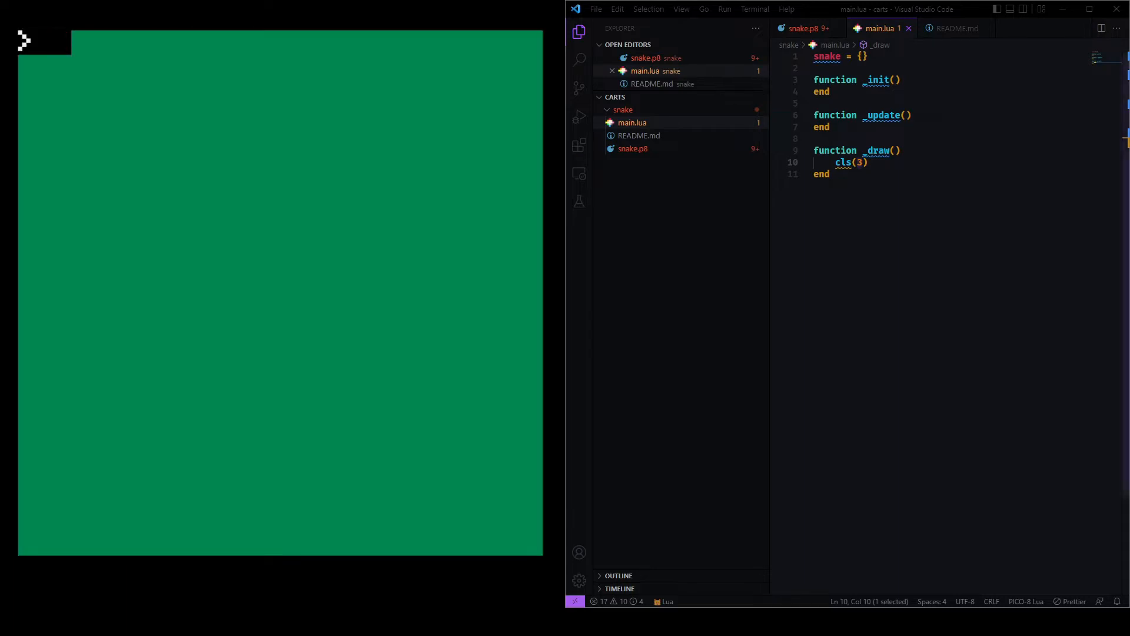
key(Enter)
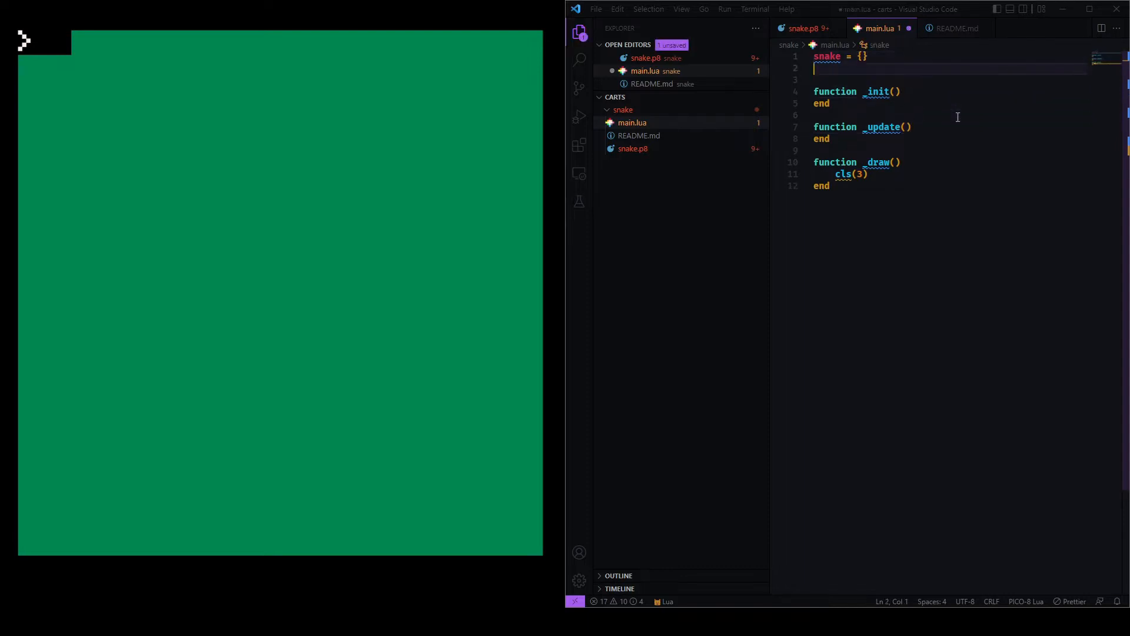
Add snake.position = {} with snake.position.x = 20 and snake.position.y = 20
text(snake.pos)
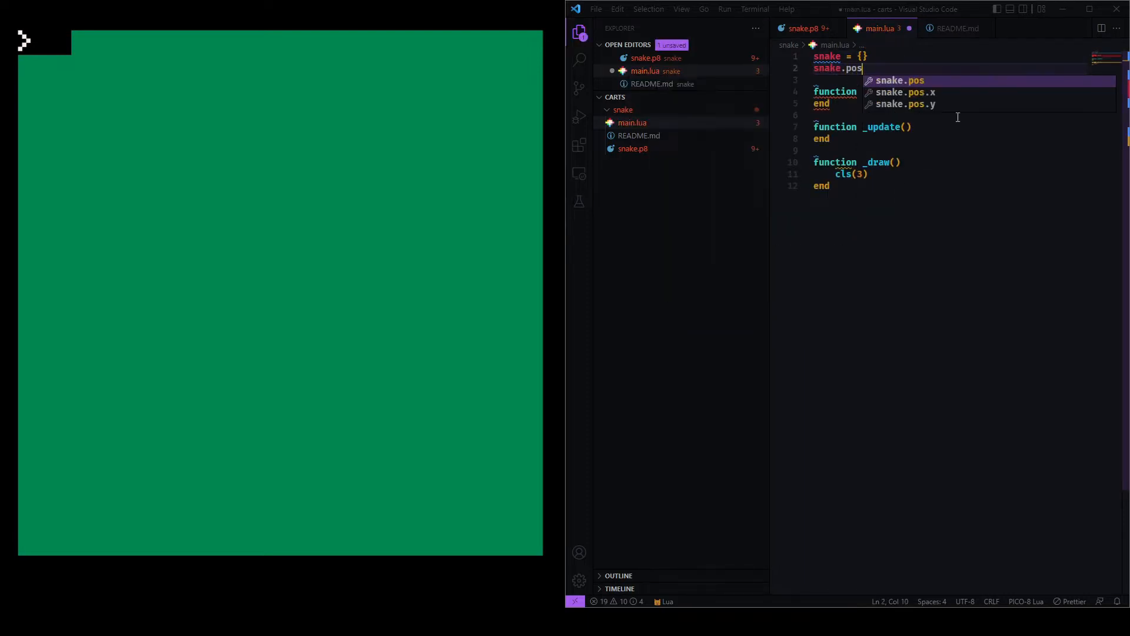
text(ition =)
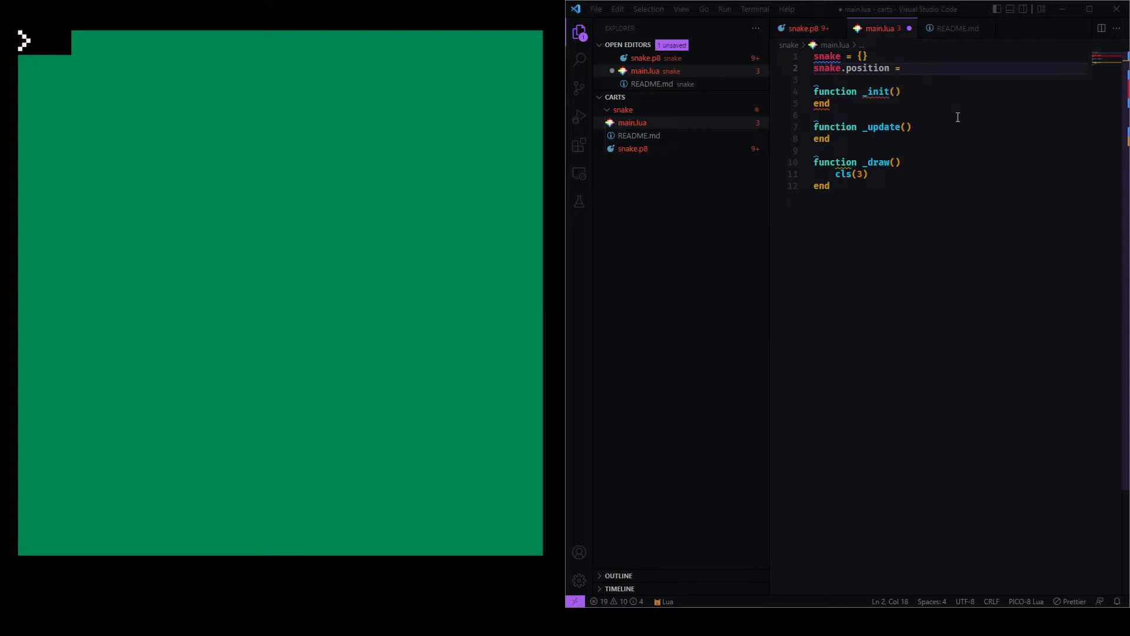
text({})
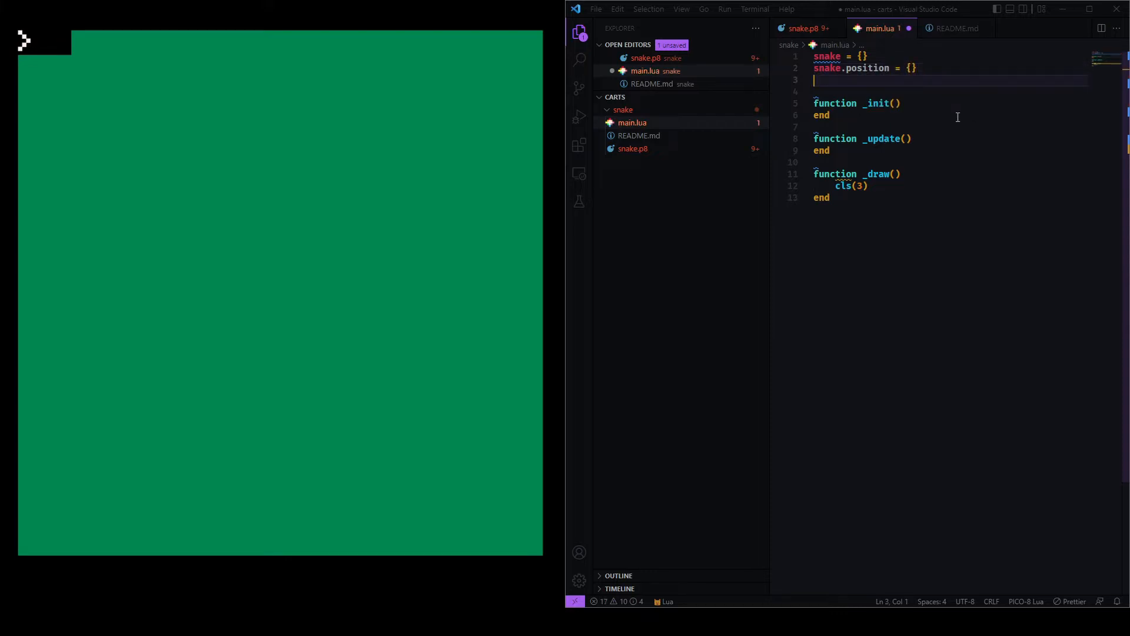
text(snake)
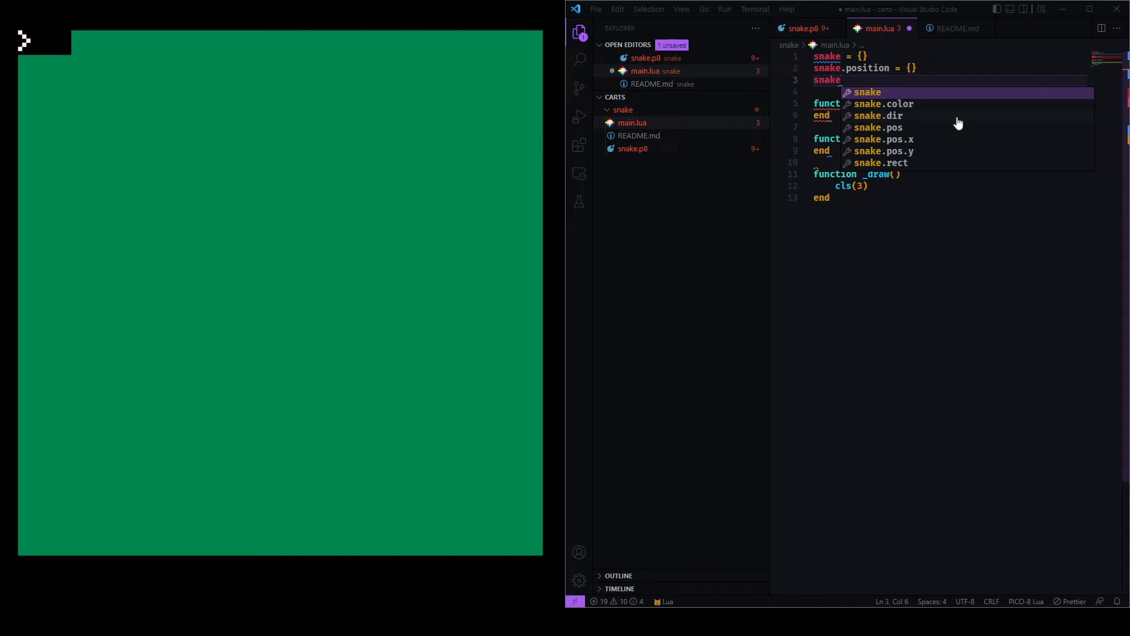
text(.position)
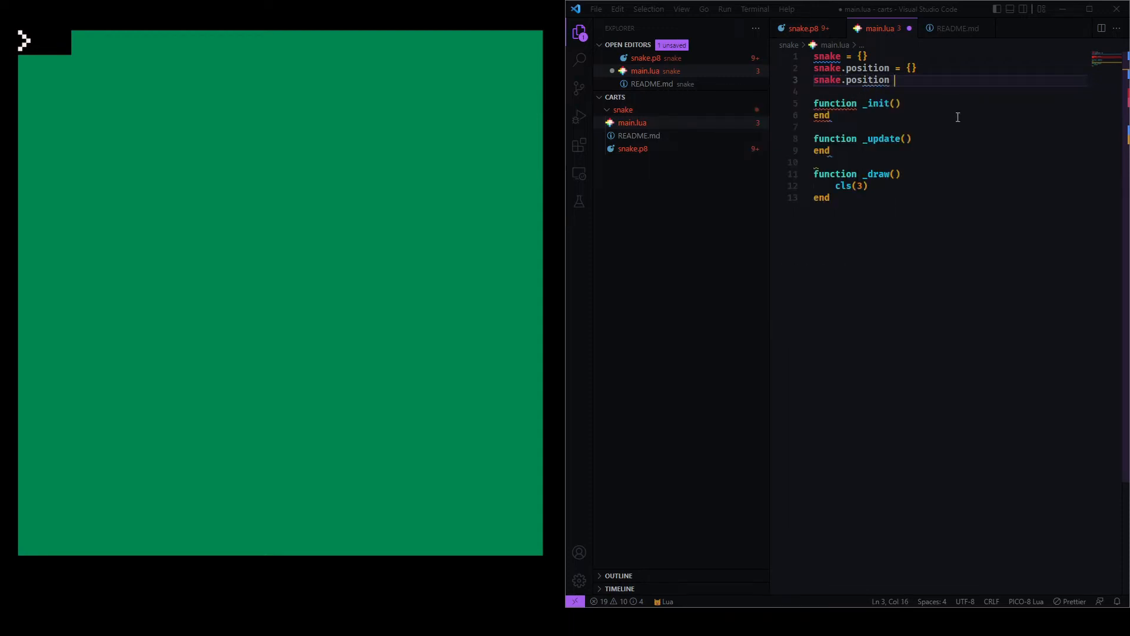
text(.x = 20)
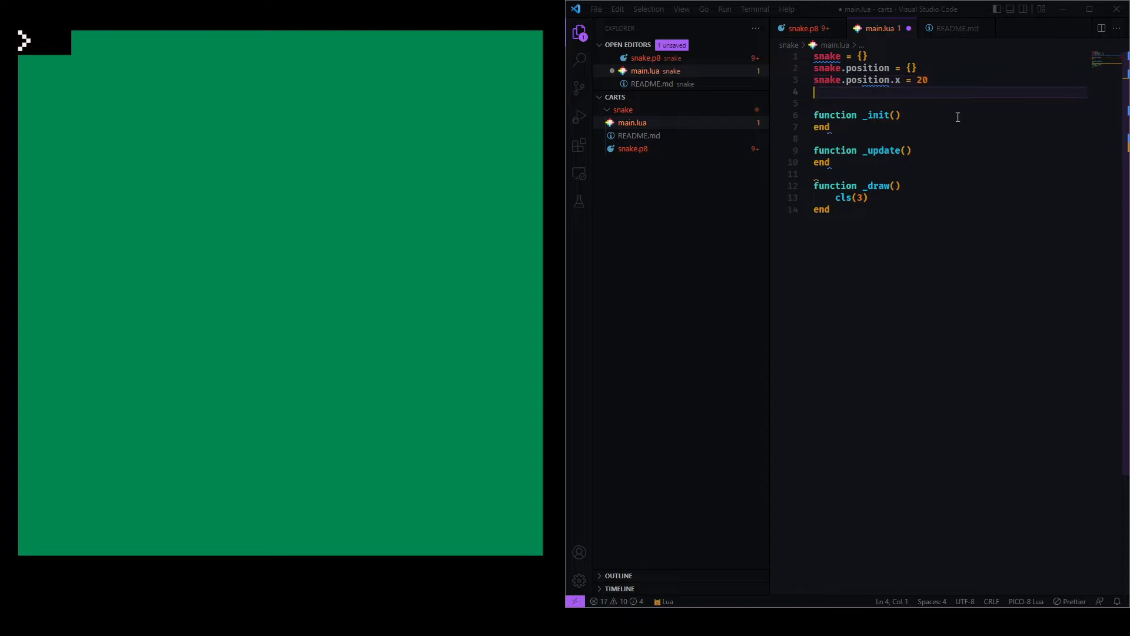
text(snake.position.x = 20)
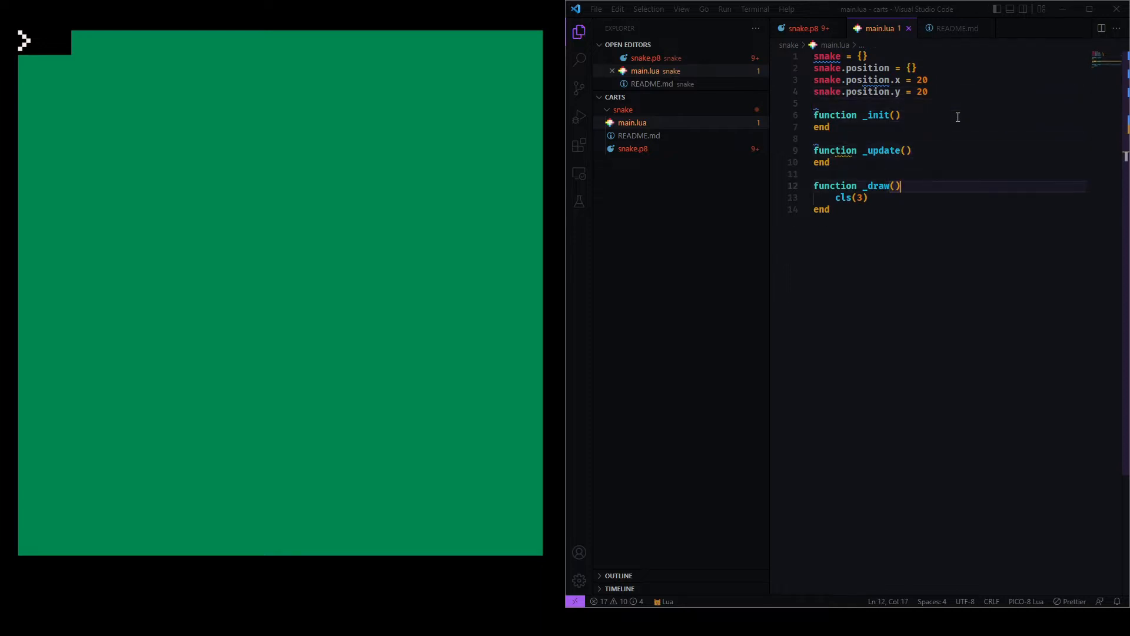
In _draw, after cls(3), rectfill a black pixel at snake.position x and y
text(rect)
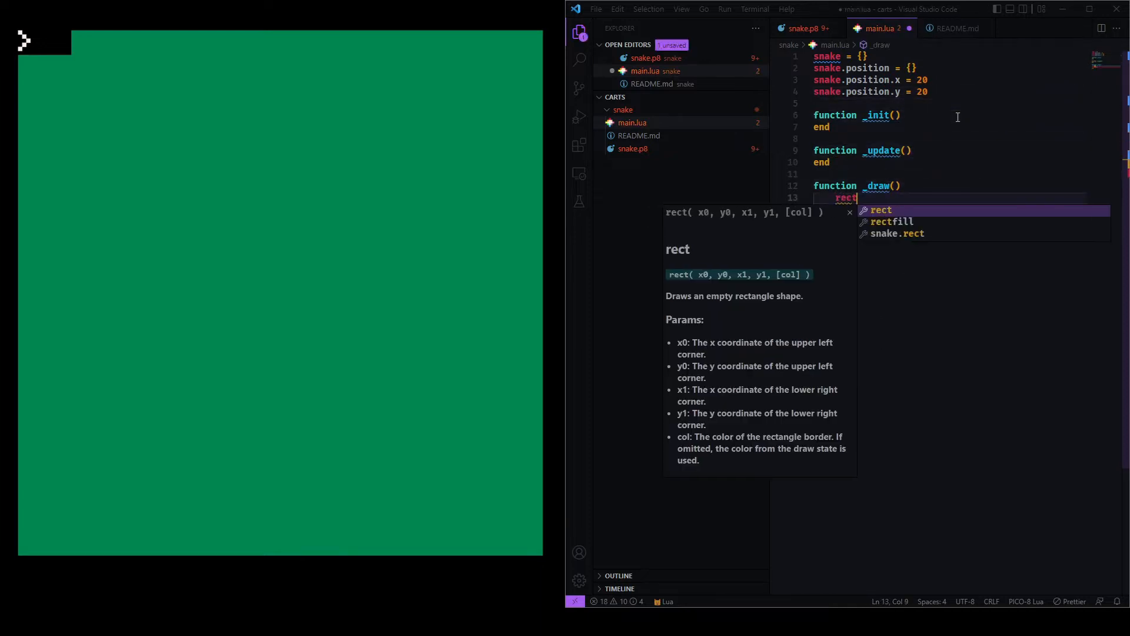
key(Down)
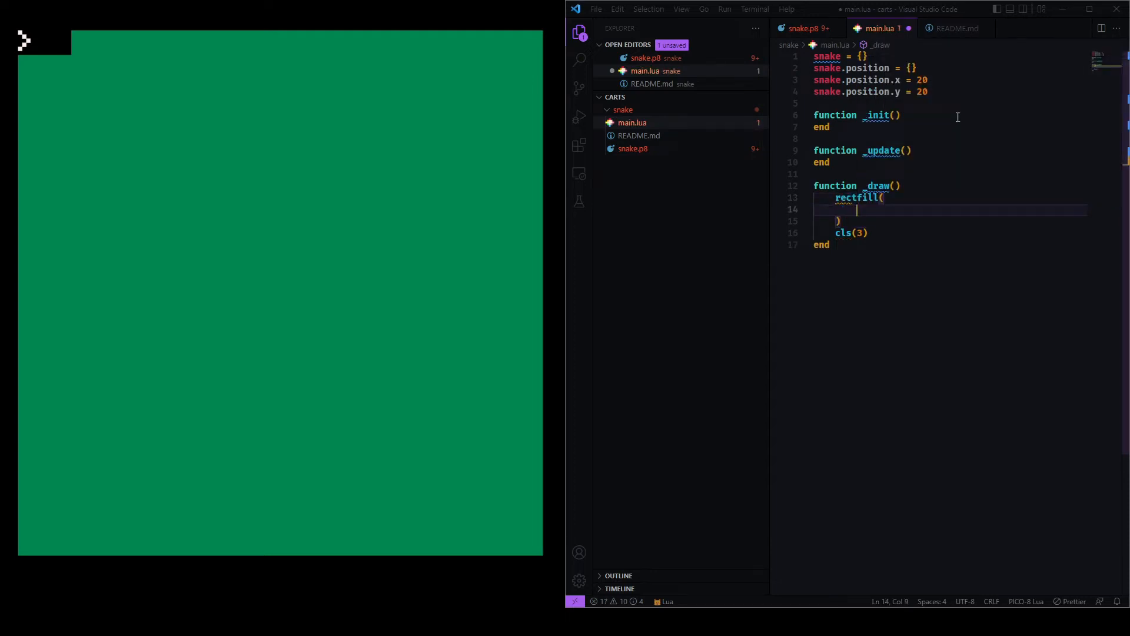
text(snake.position.y)
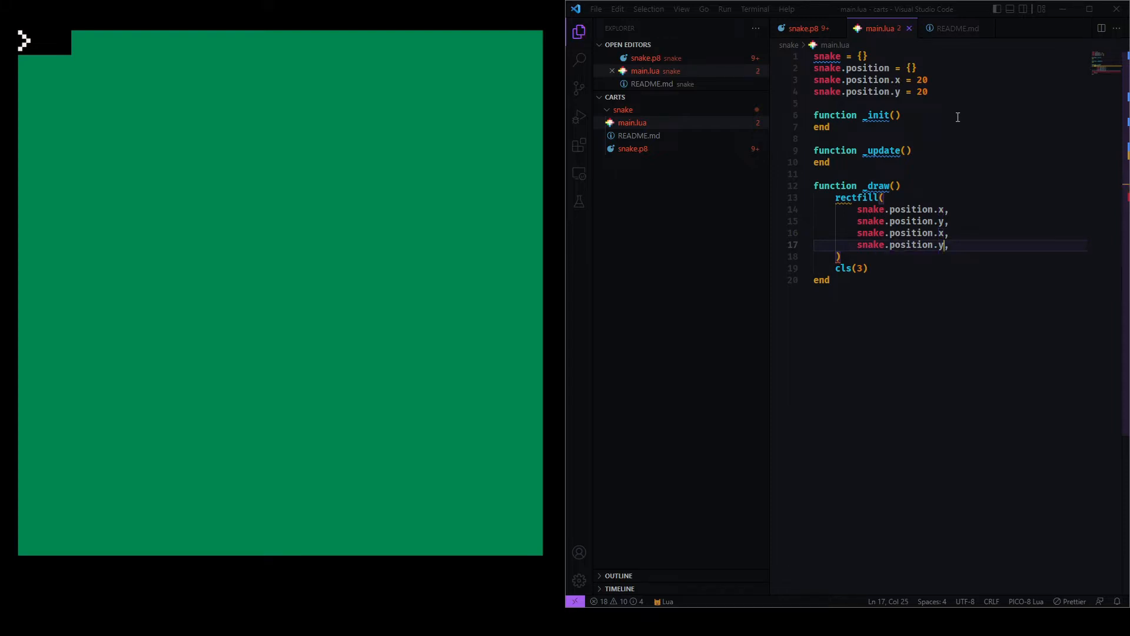
text(,)
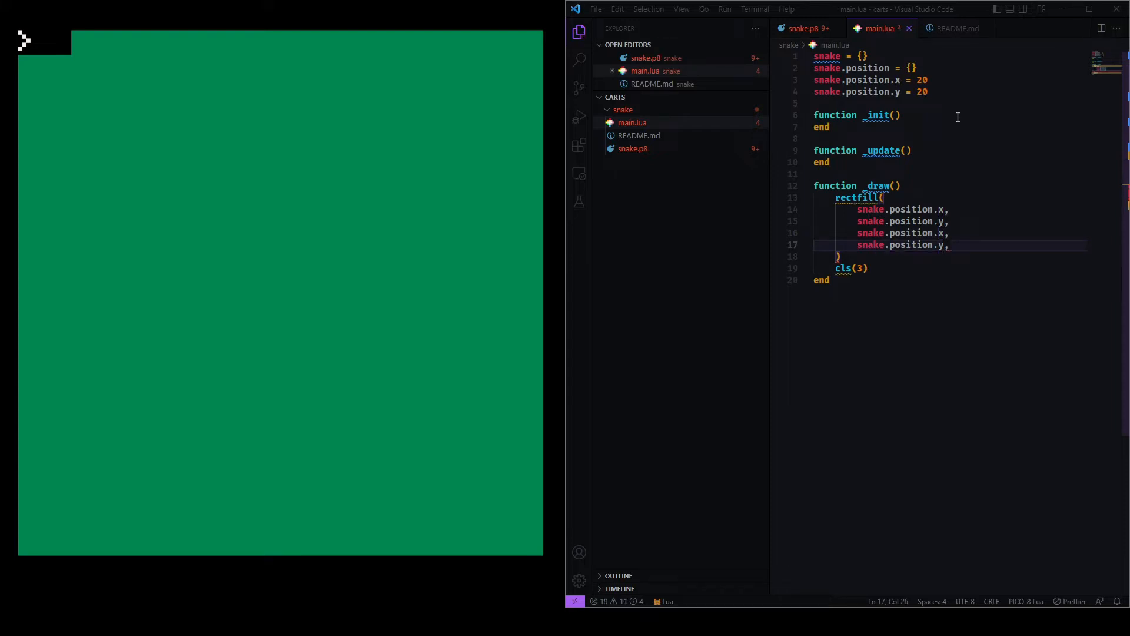
text(0)
text( + )
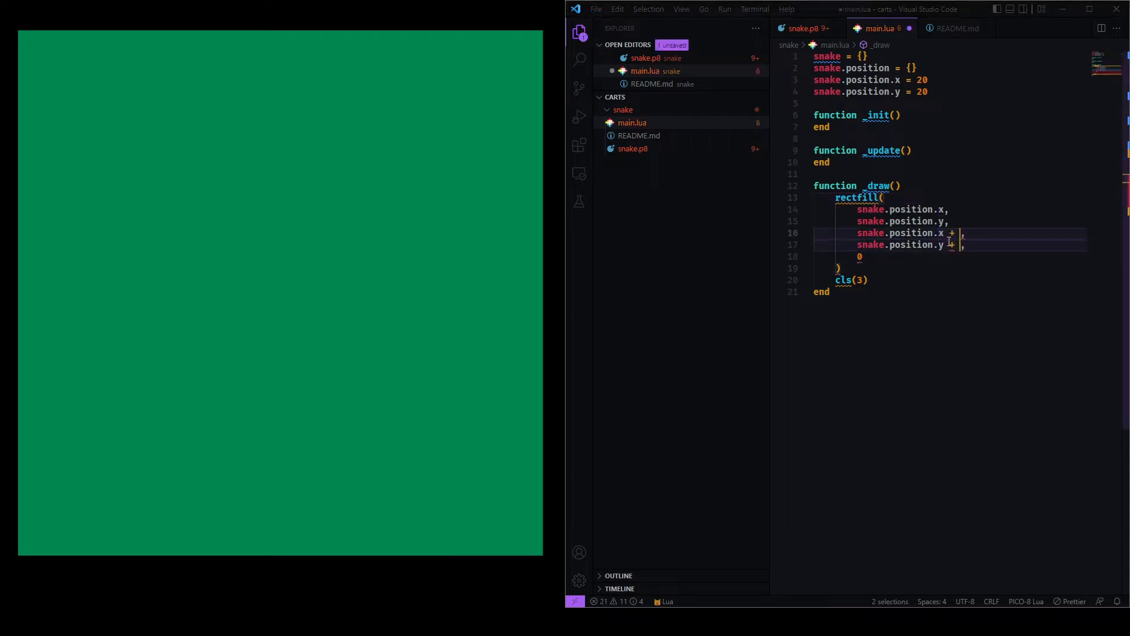
text(1)
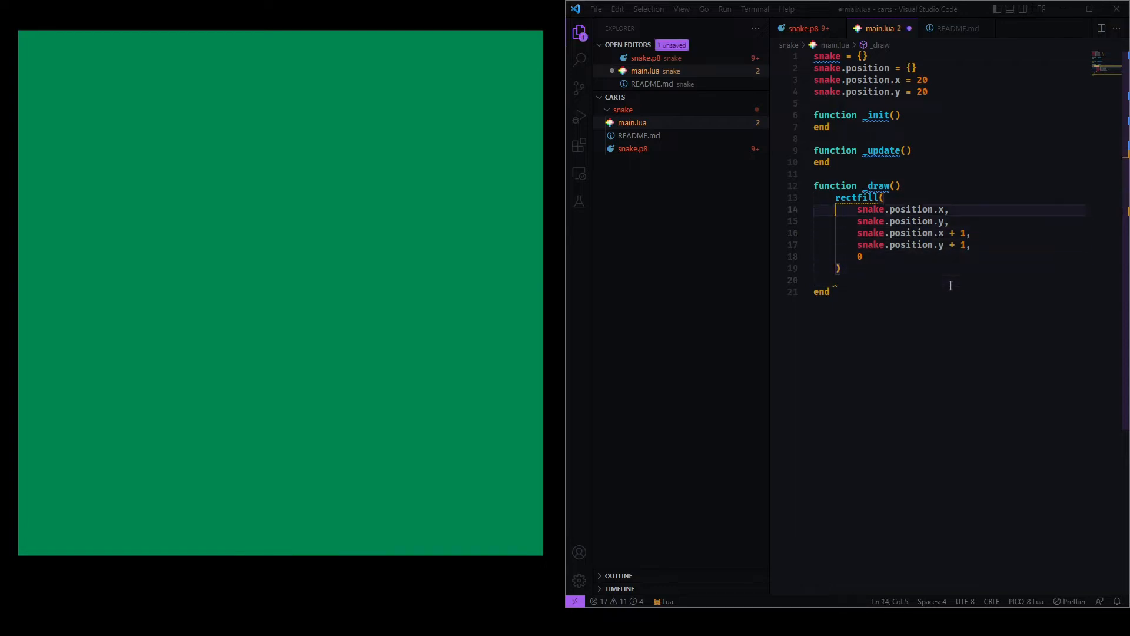
text(cls(3))
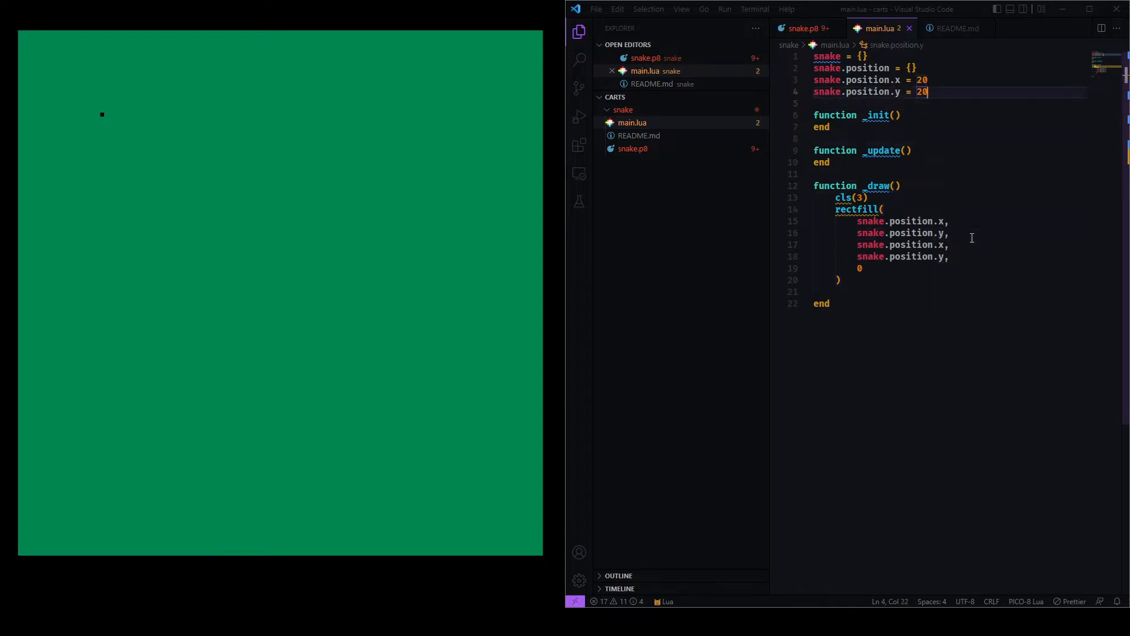
Define snake.rect_size = 2 and set rectfill's far corner to position + rect_size - 1
text(snake.)
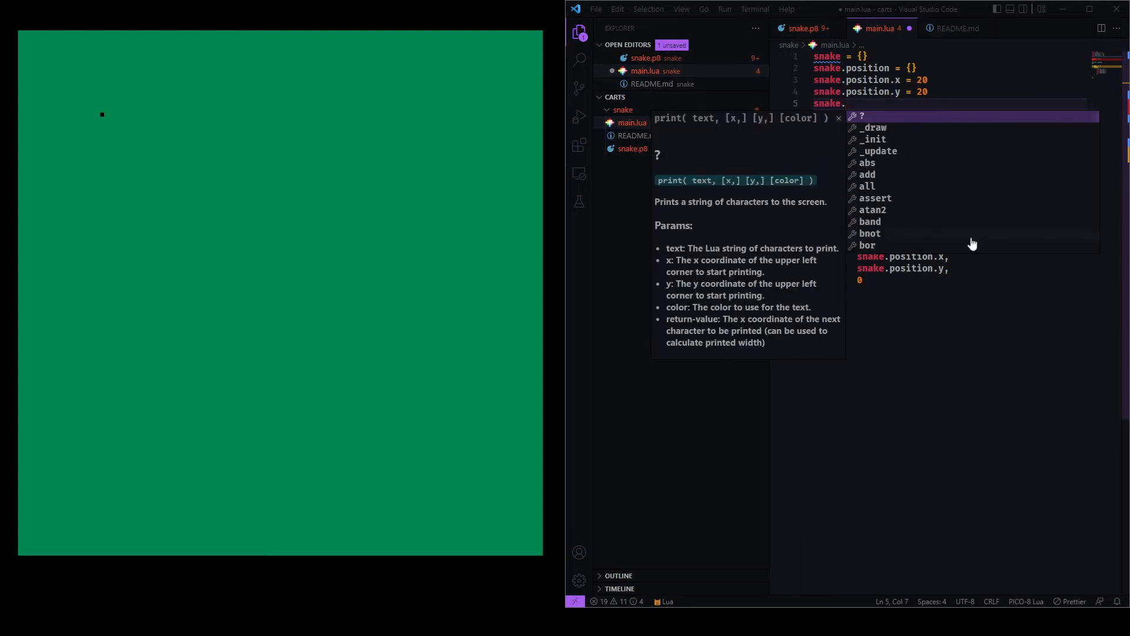
text(rect_size = 2)
click(953, 256)
text( + snake.rect_size)
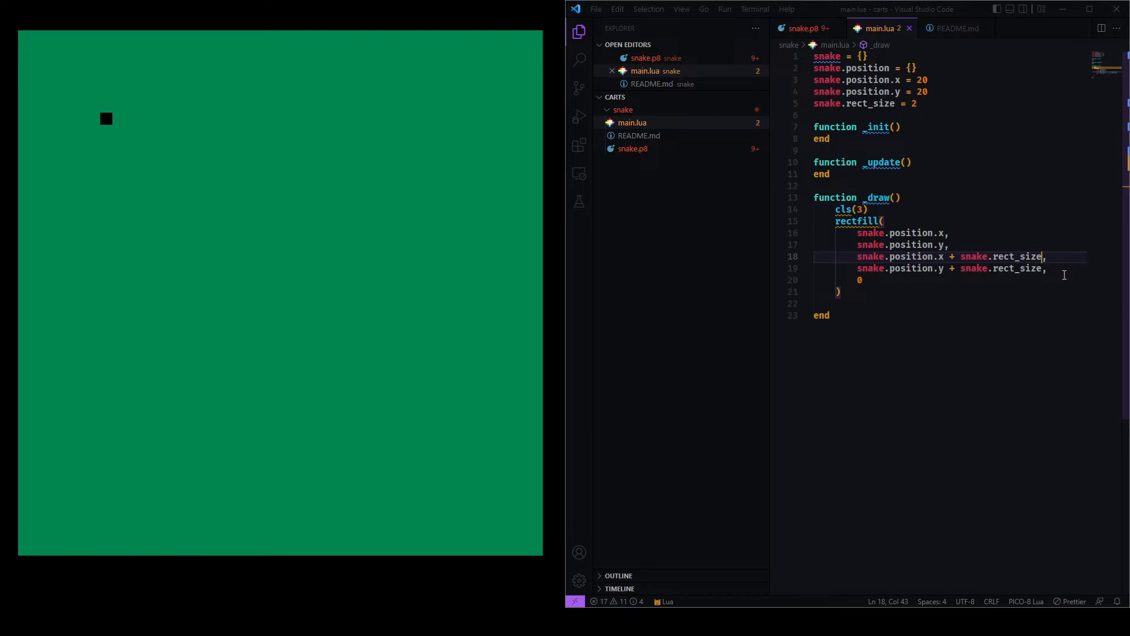
text(- 1)
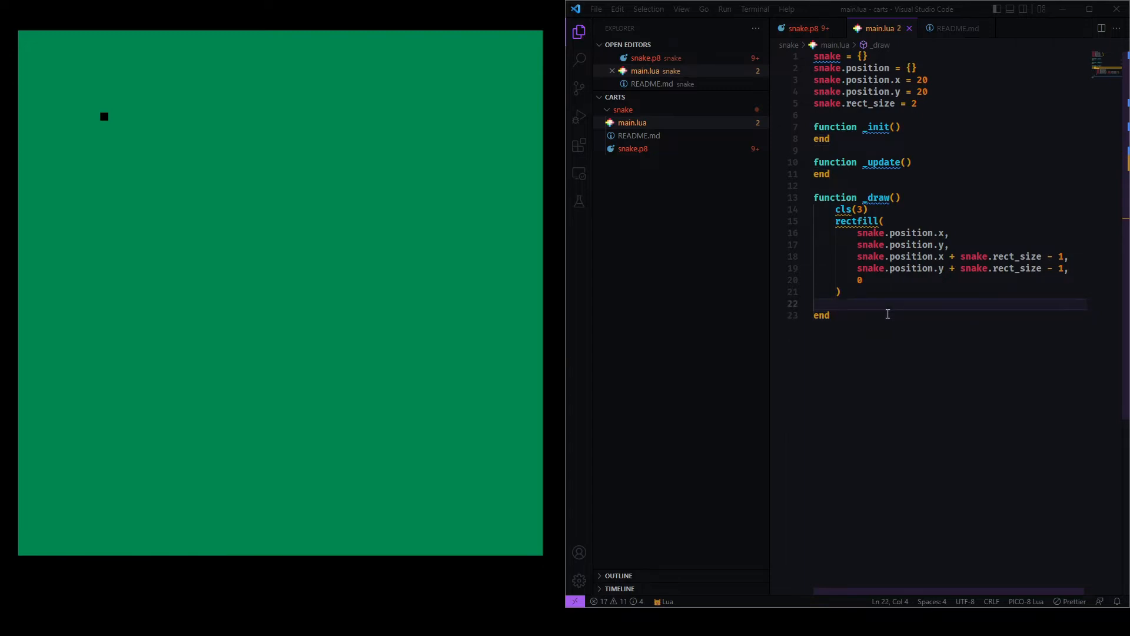
mouse_move(950, 154)
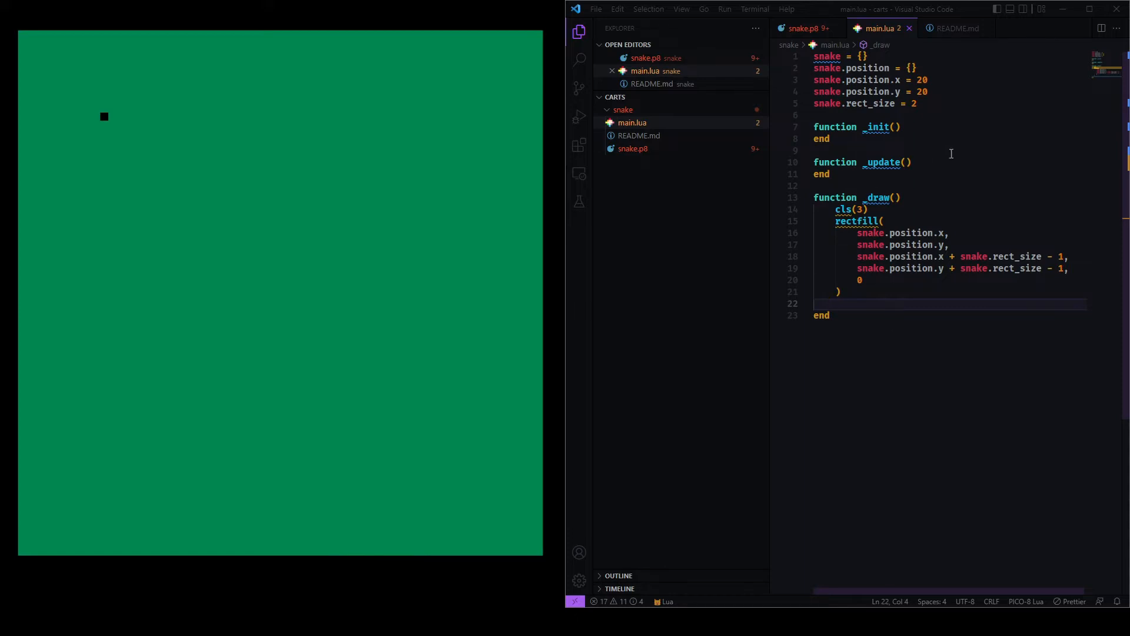
click(912, 161)
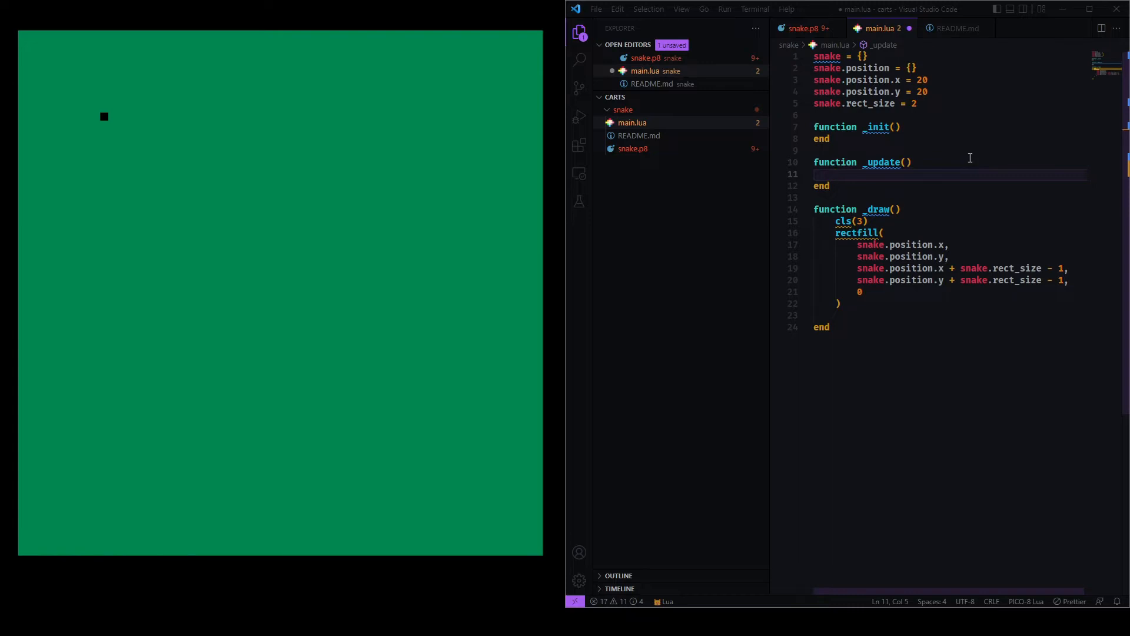
In _update, add snake.rect_size to both position.x and position.y each frame, then save
text(snake.position.x +)
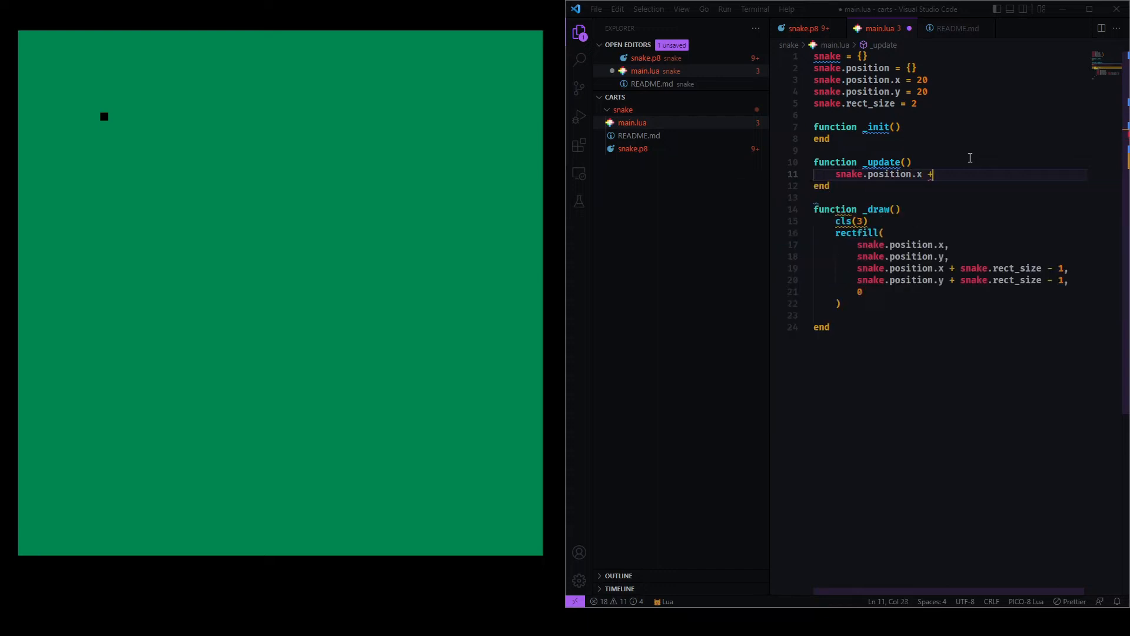
text(=)
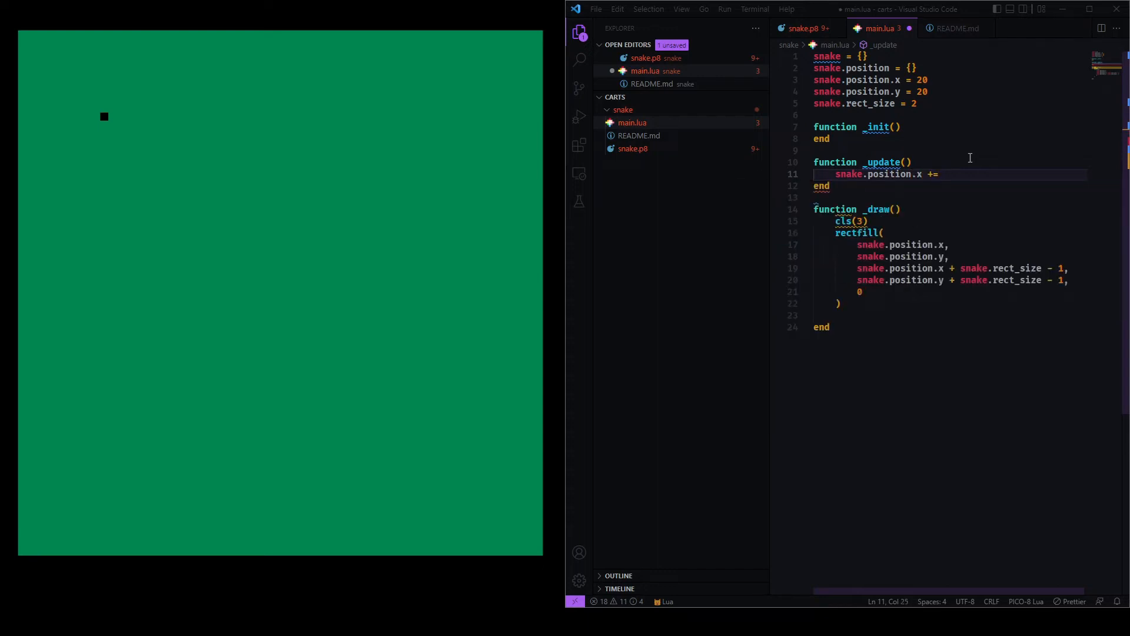
text(1)
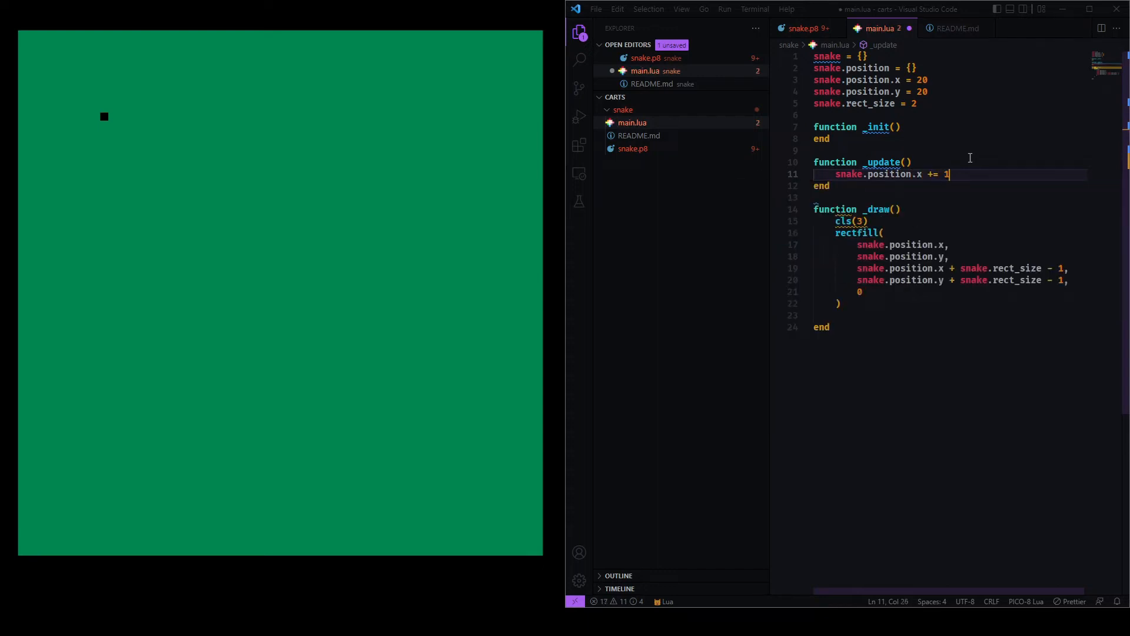
text(2)
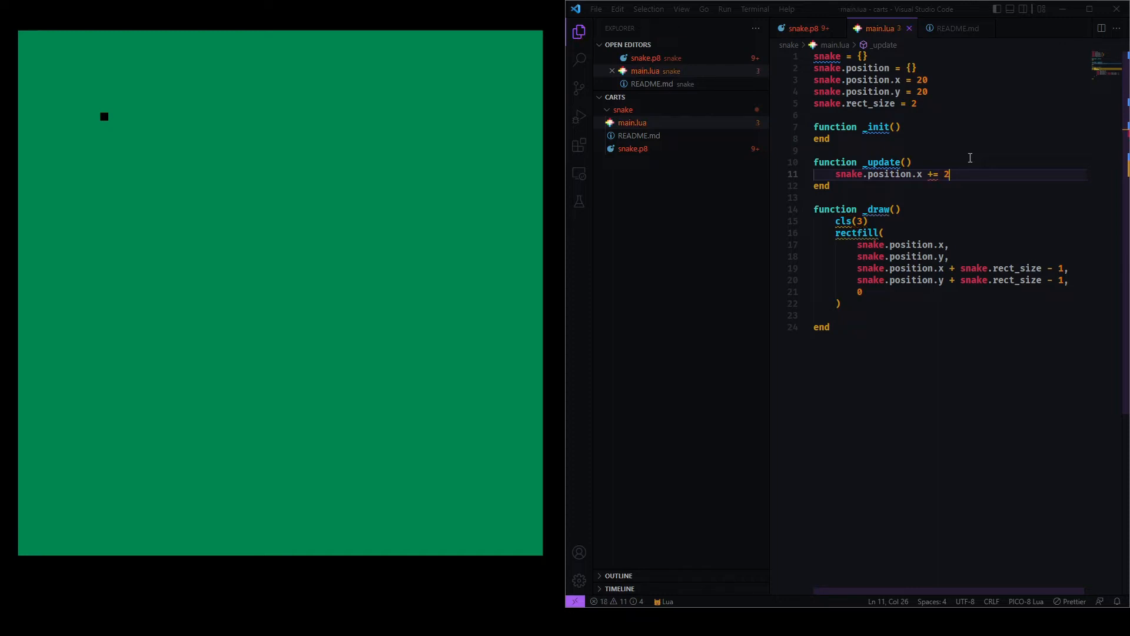
text(snake.)
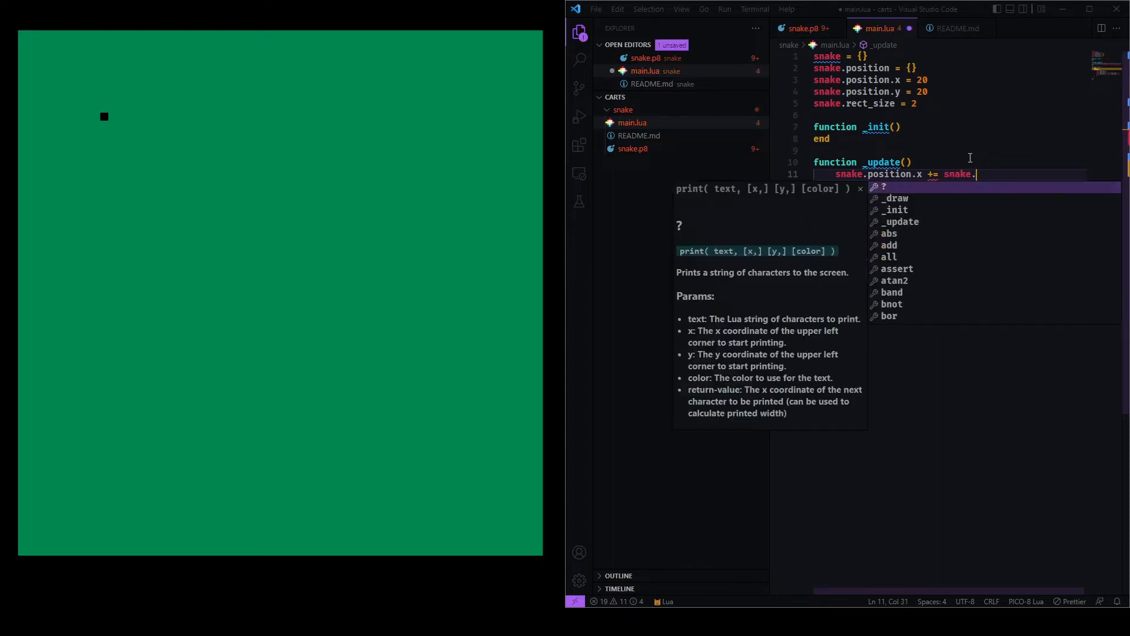
text(rext)
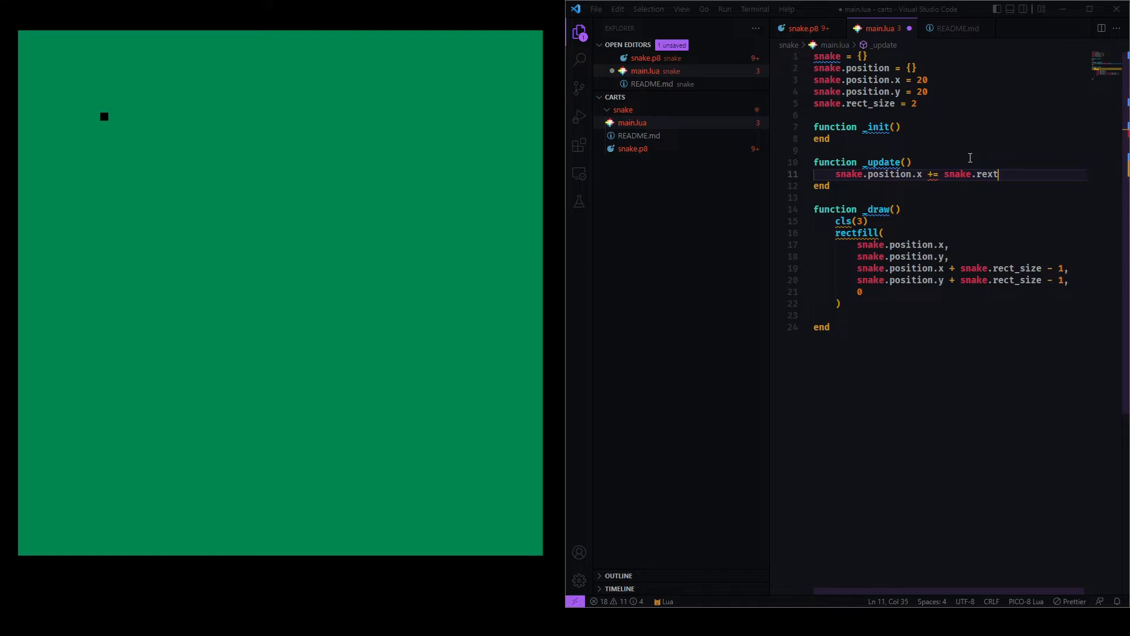
text(_size)
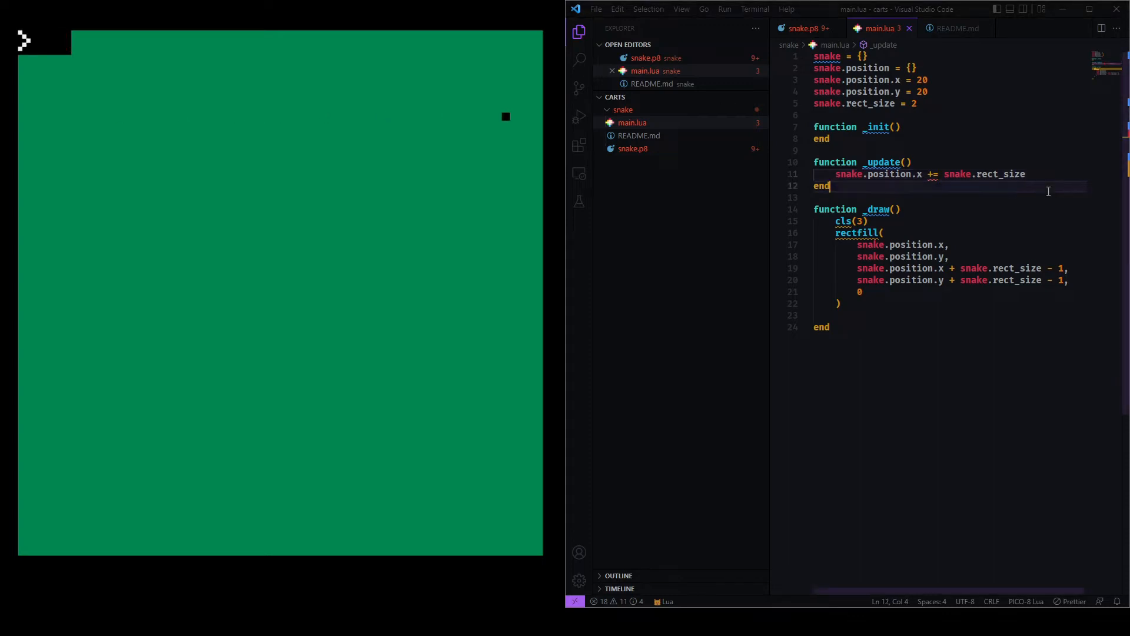
text(snake.position.x += snake.rect_size)
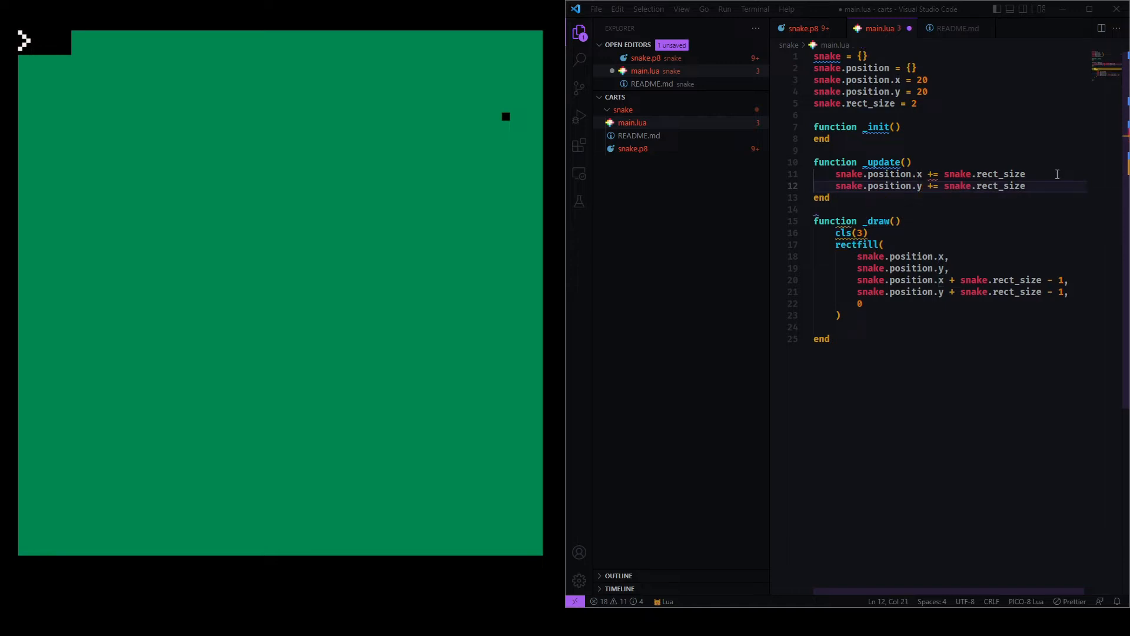
key(ctrl+s)
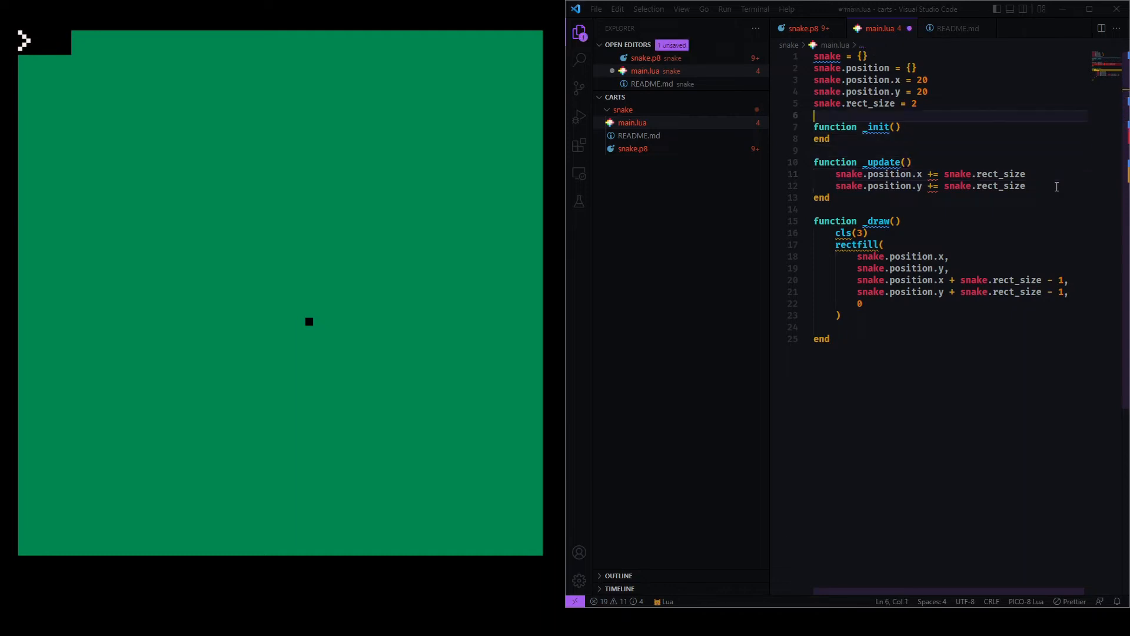
Add a directions table with right = {x=1, y=0} and set snake.direction = "right"
key(enter)
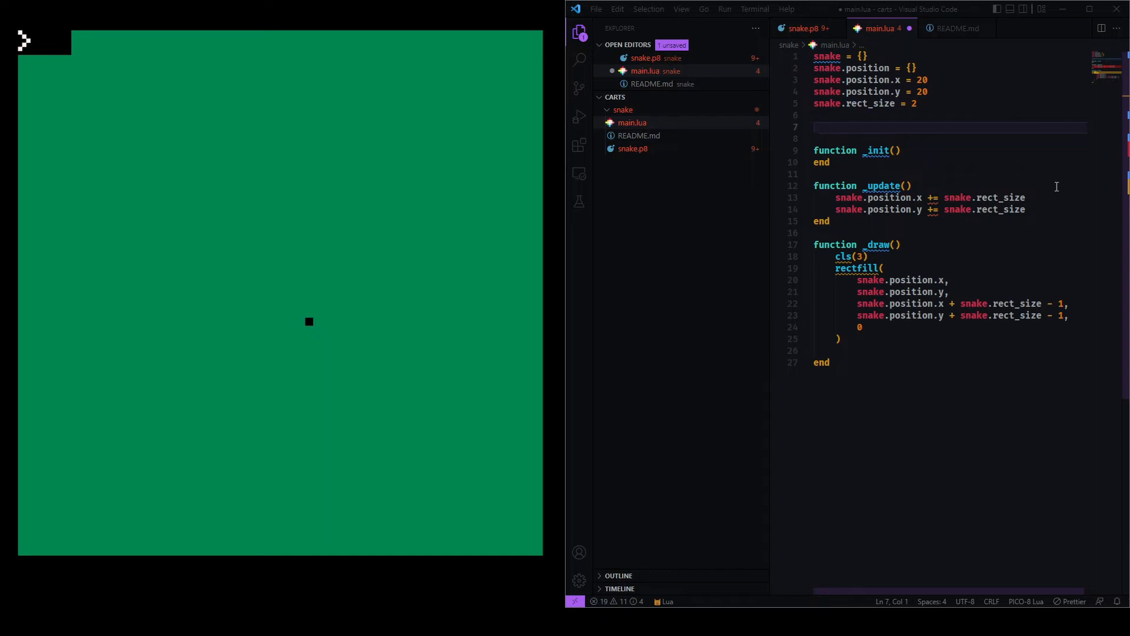
text(directions = {})
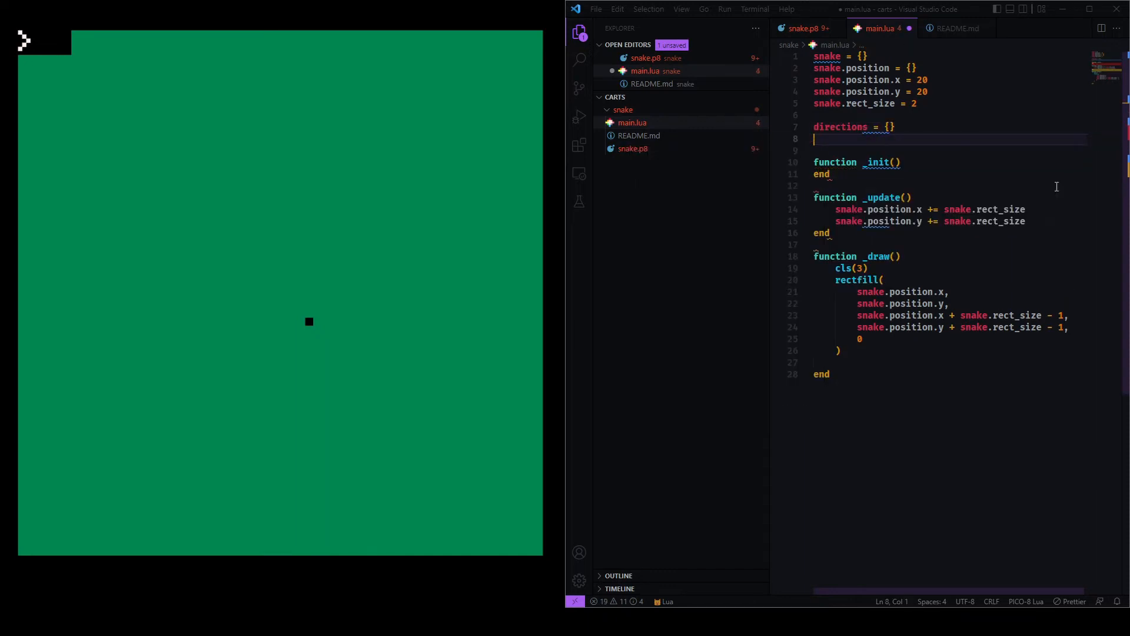
text(directions.r)
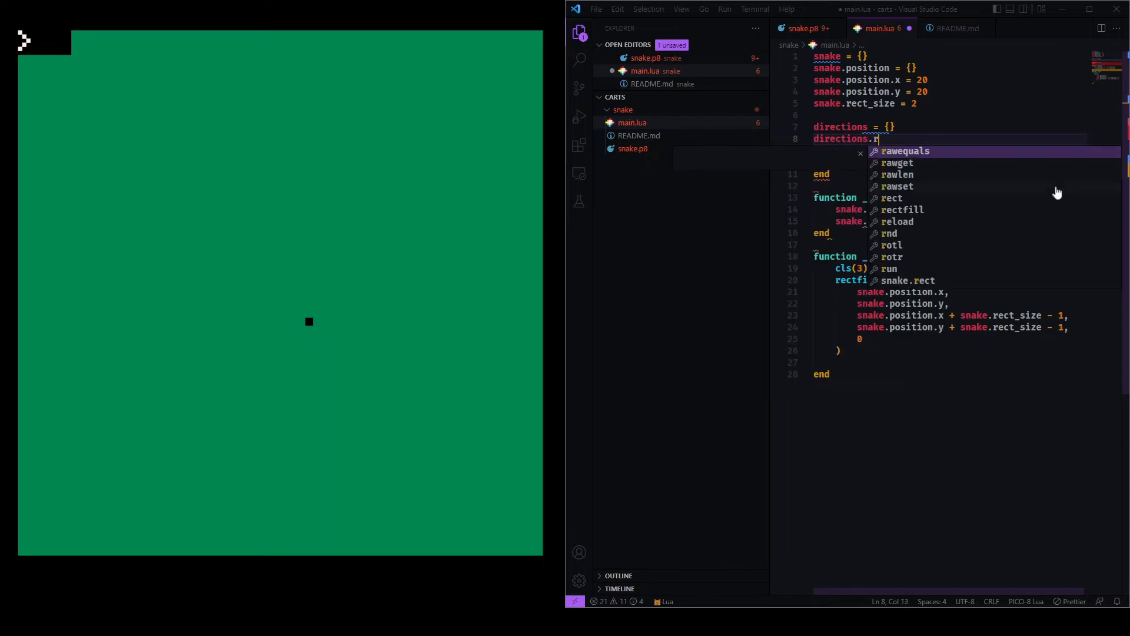
text(ight = {)
text(x =)
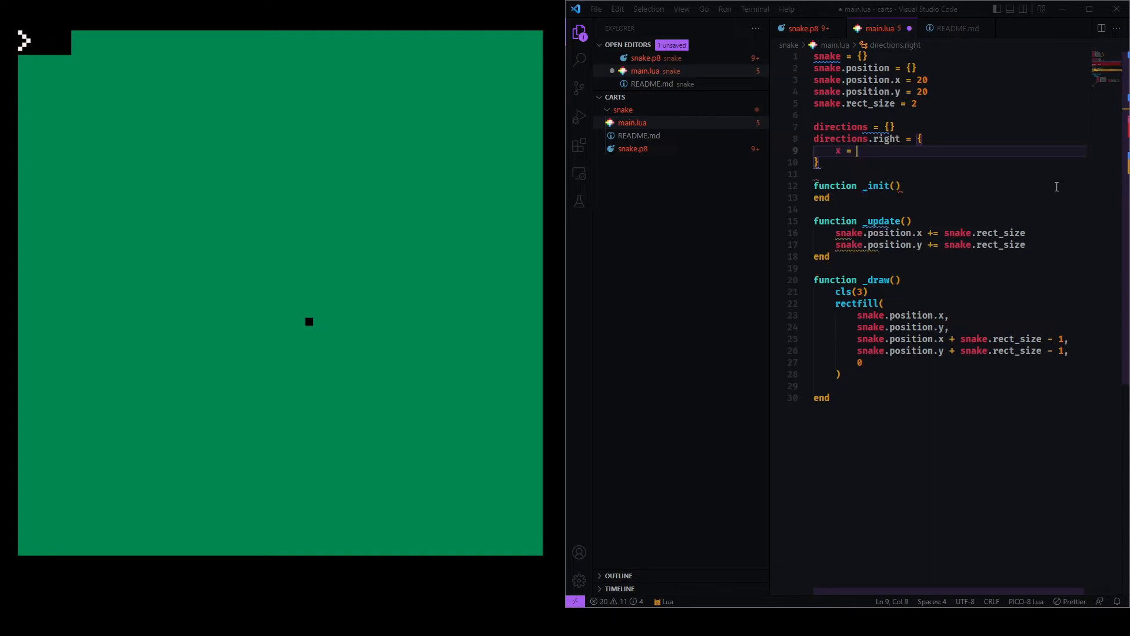
text(0,)
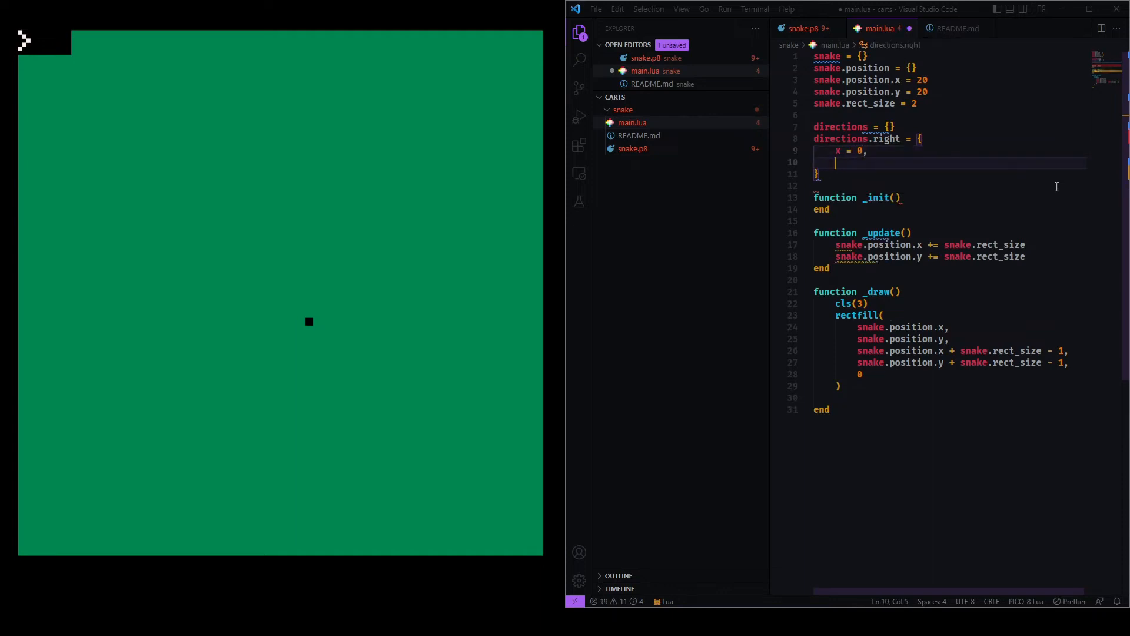
click(849, 150)
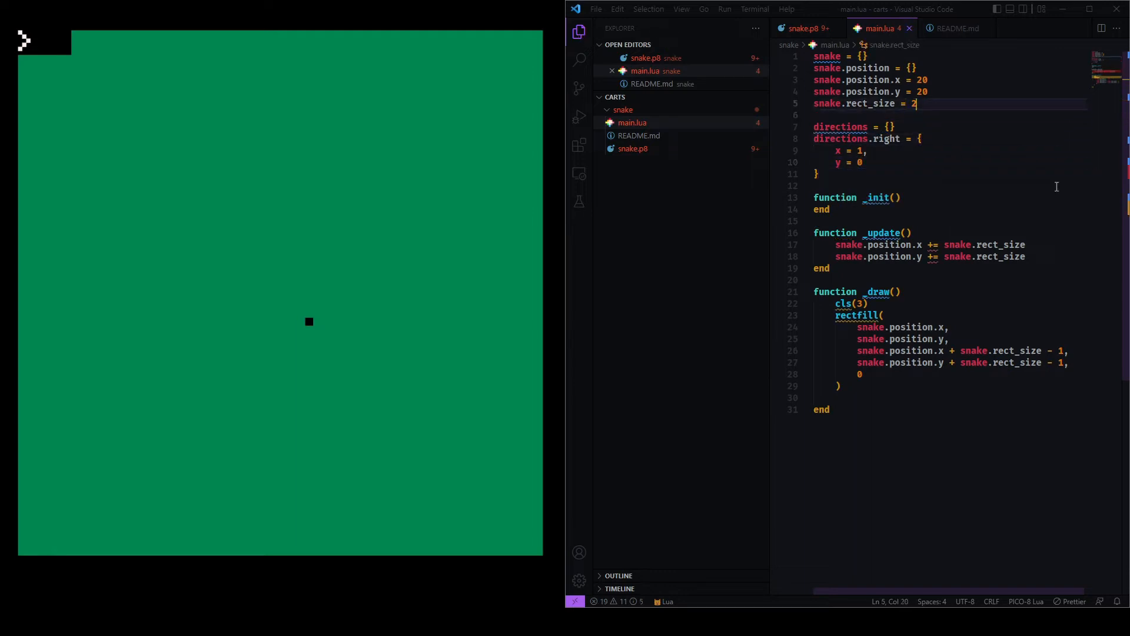
text(snake.direction = r)
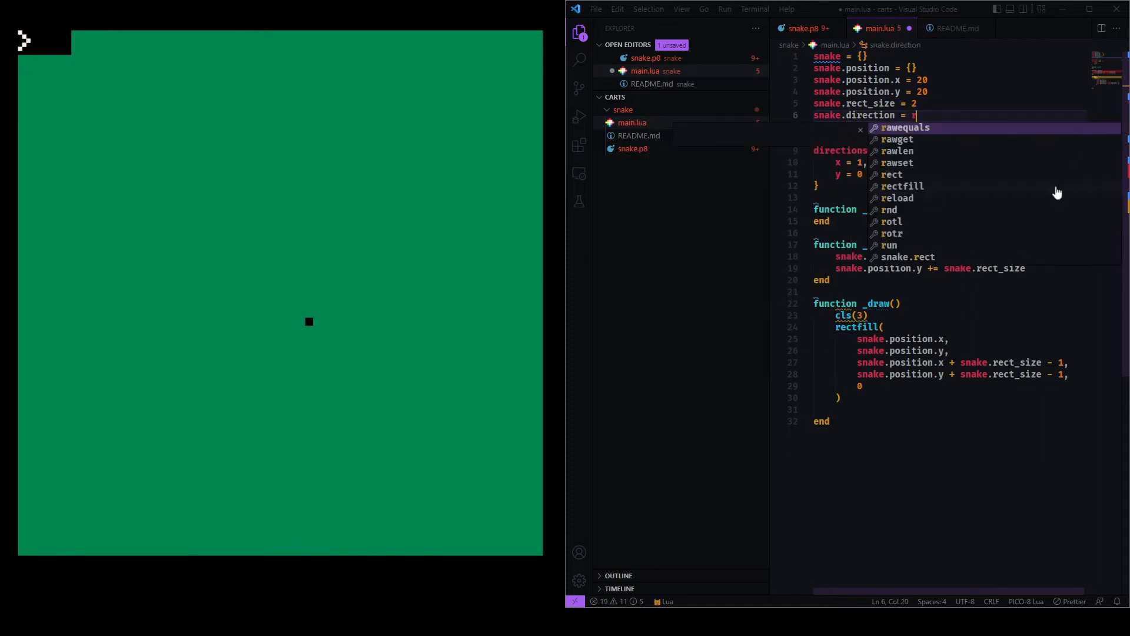
text("right")
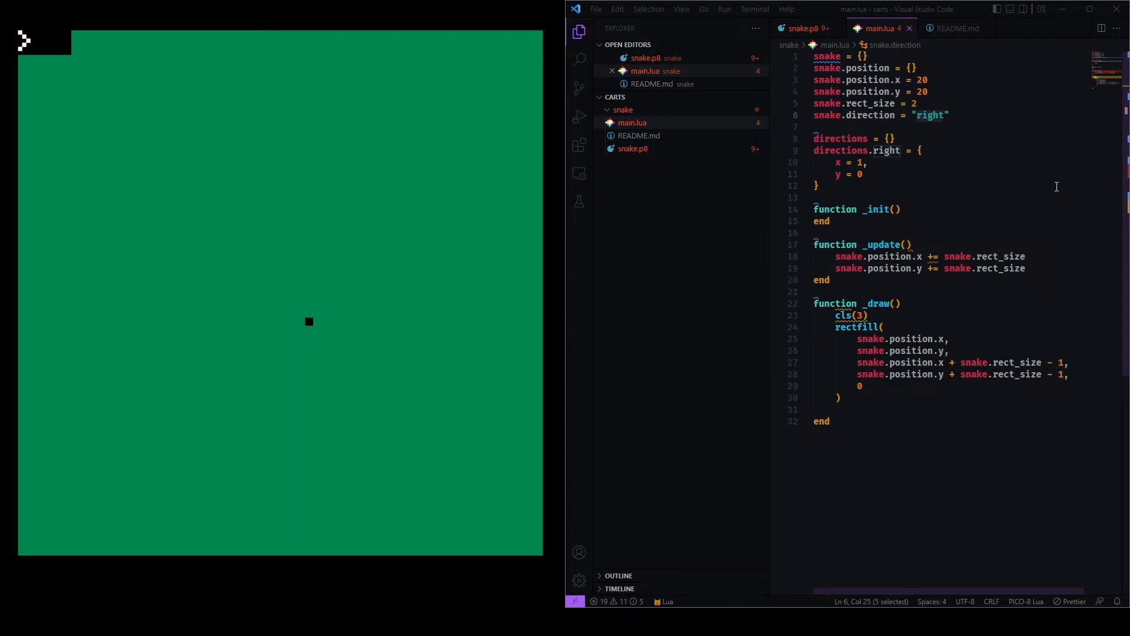
Scale _update movement by directions[snake.direction].x and .y times rect_size, then run the game
click(818, 233)
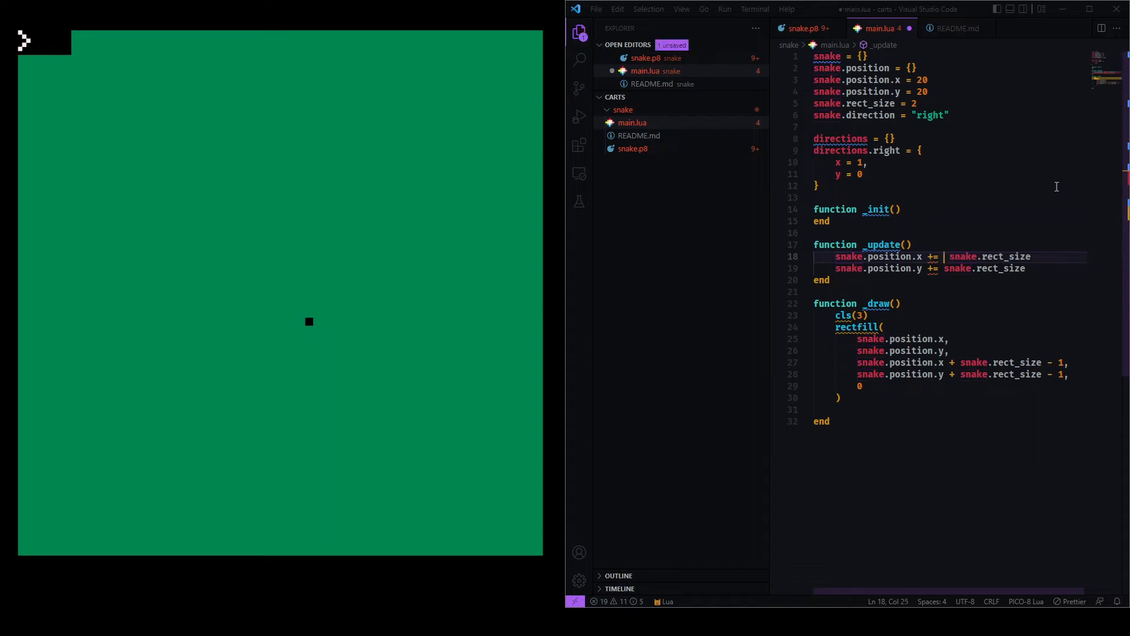
text(directions)
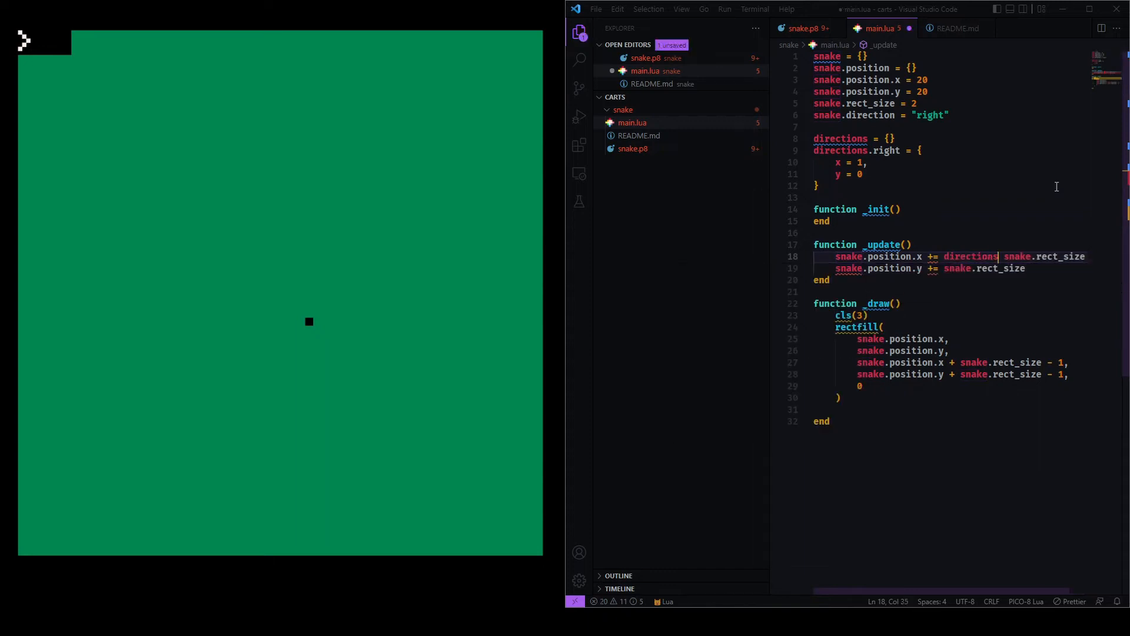
text([snake.direction] *)
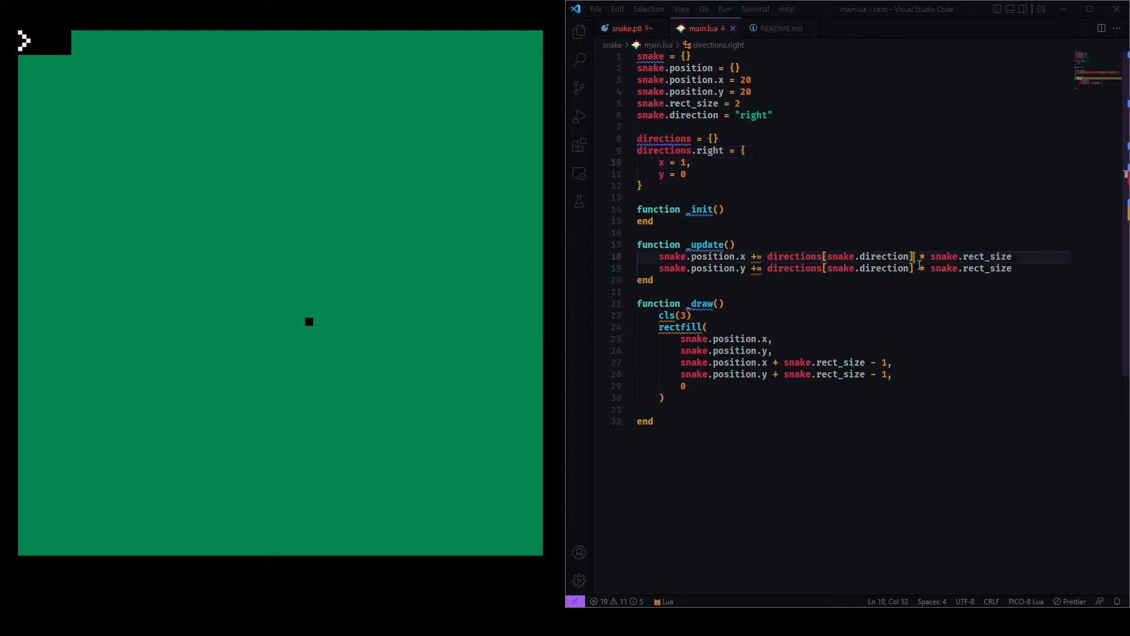
text(.x)
click(836, 268)
text(.y)
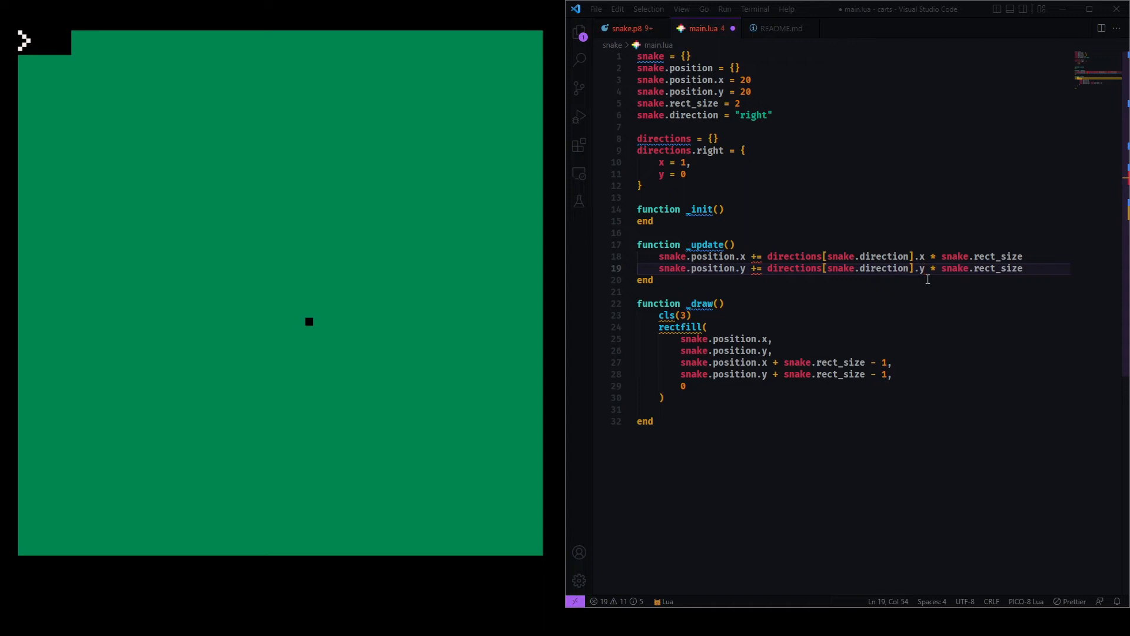
click(670, 256)
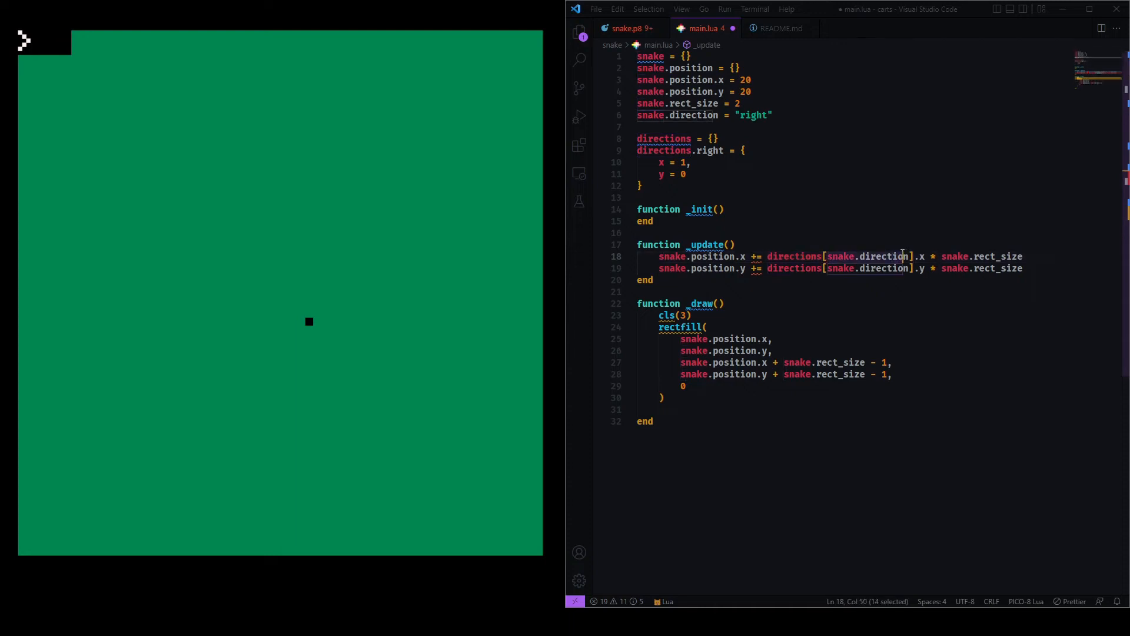
mouse_move(652, 158)
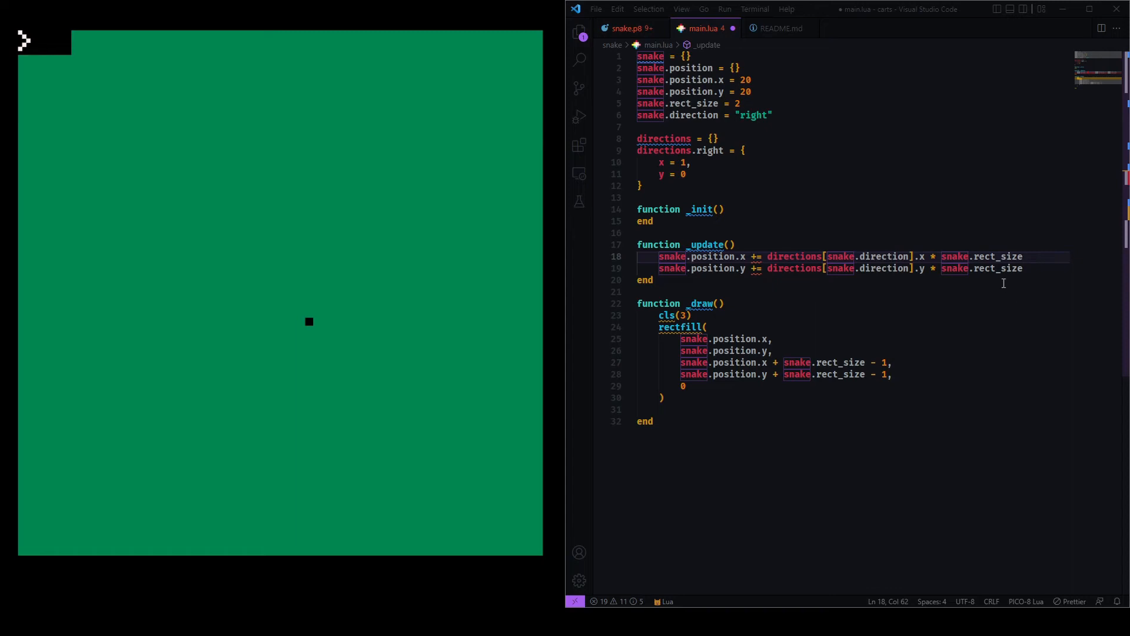
click(954, 269)
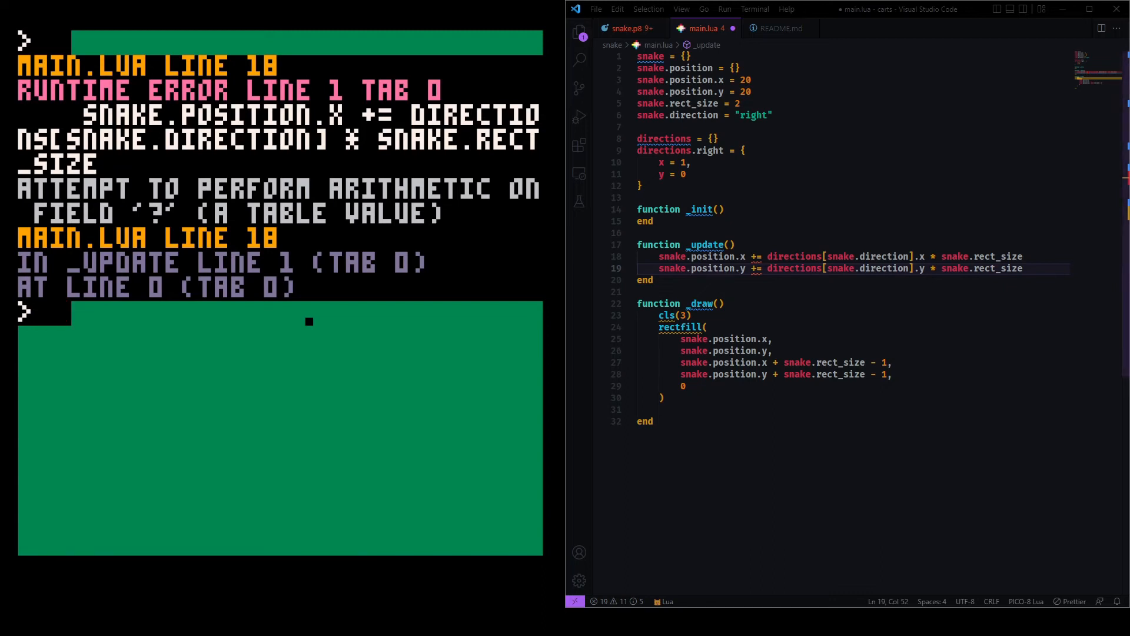
Move right = {x=1, y=0} into the directions literal and delete the old directions.right block
click(812, 150)
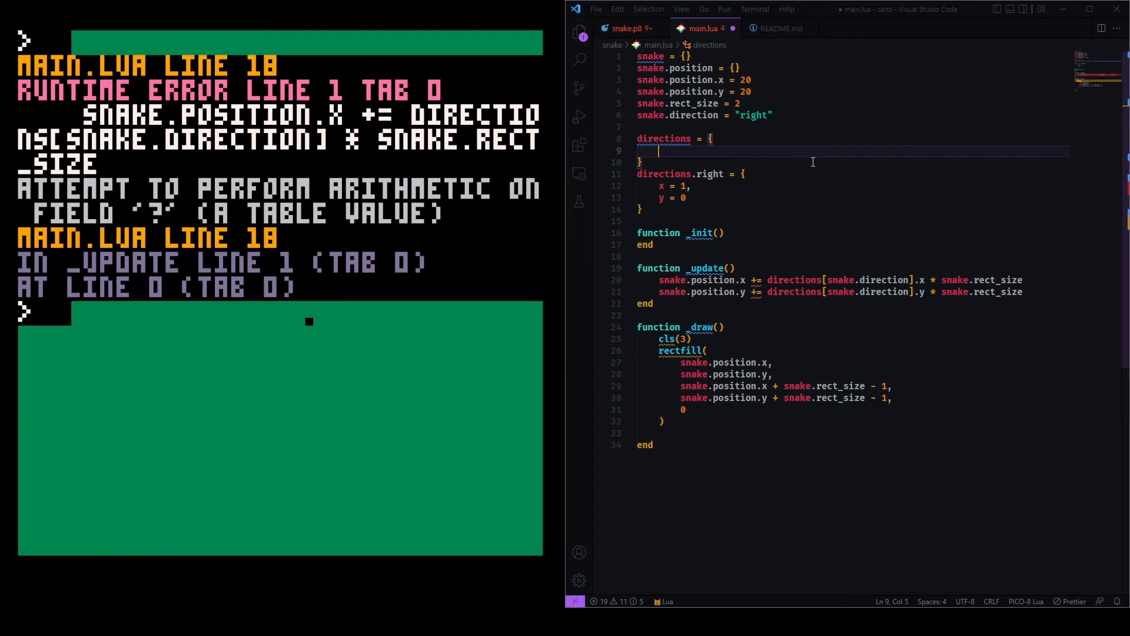
text(right = {)
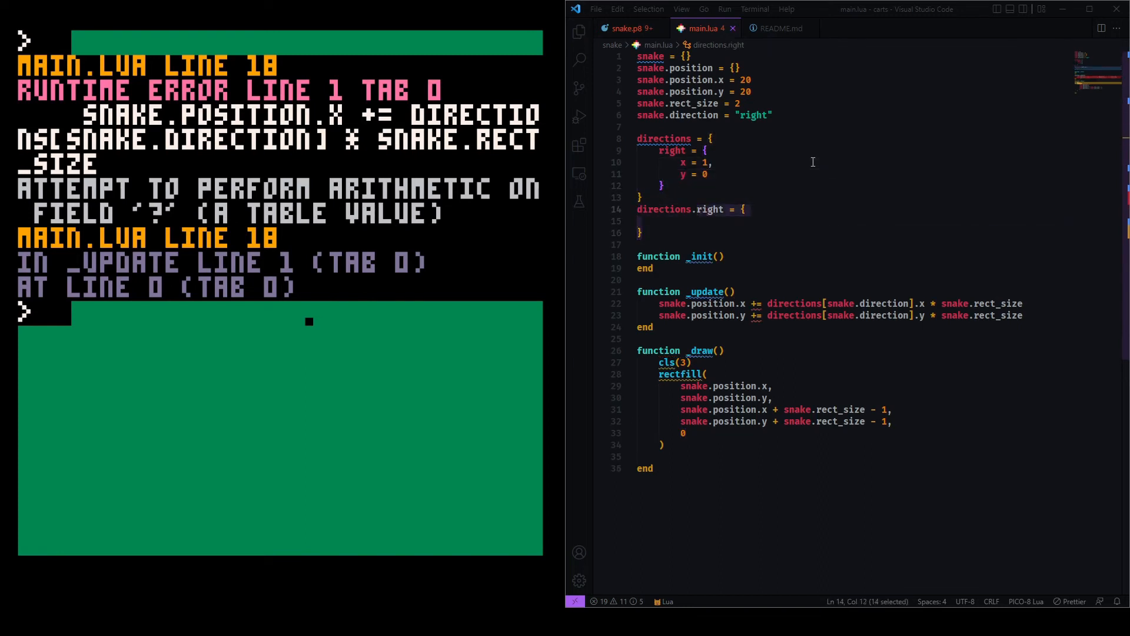
key(Delete)
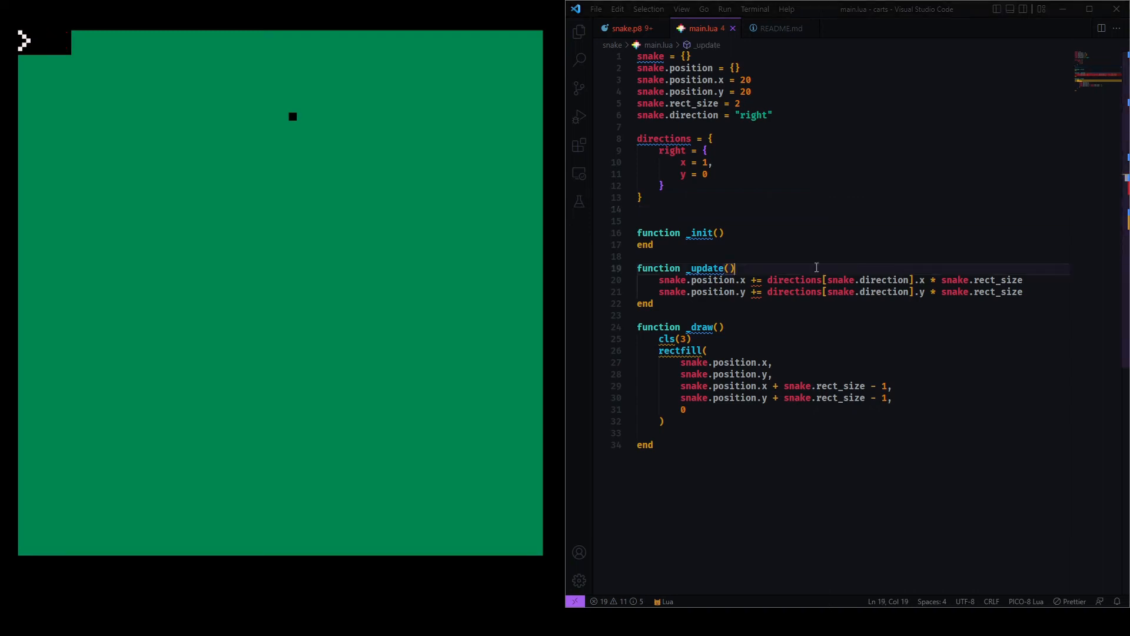
Add left (x=-1), up (y=-1) and down (x=0, y=1) entries to the directions table
click(655, 244)
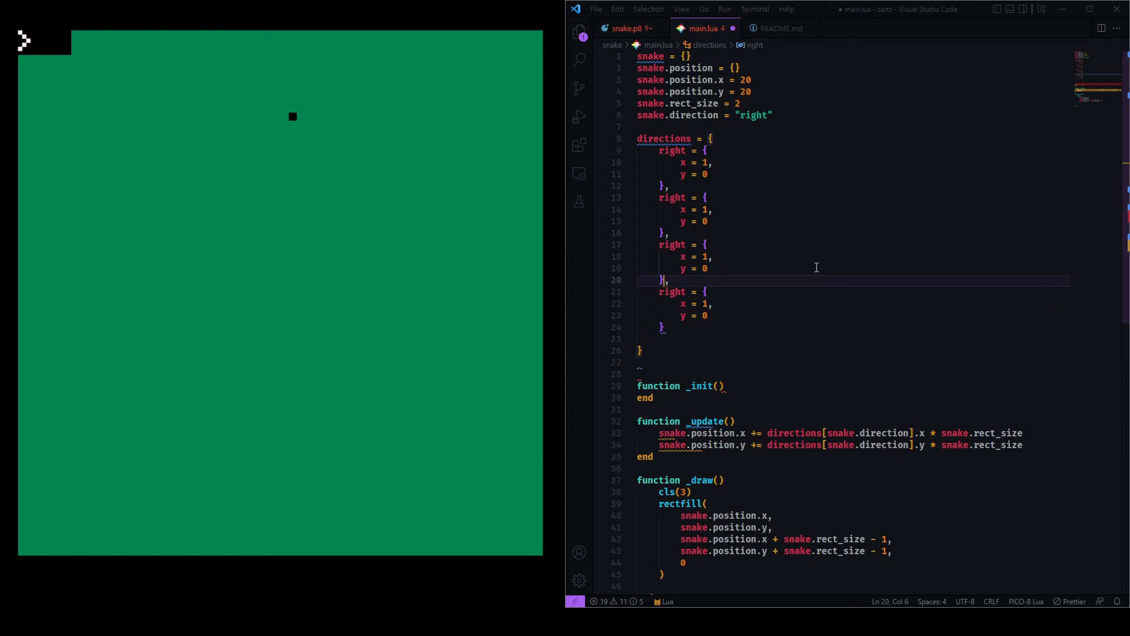
click(692, 174)
text(lef)
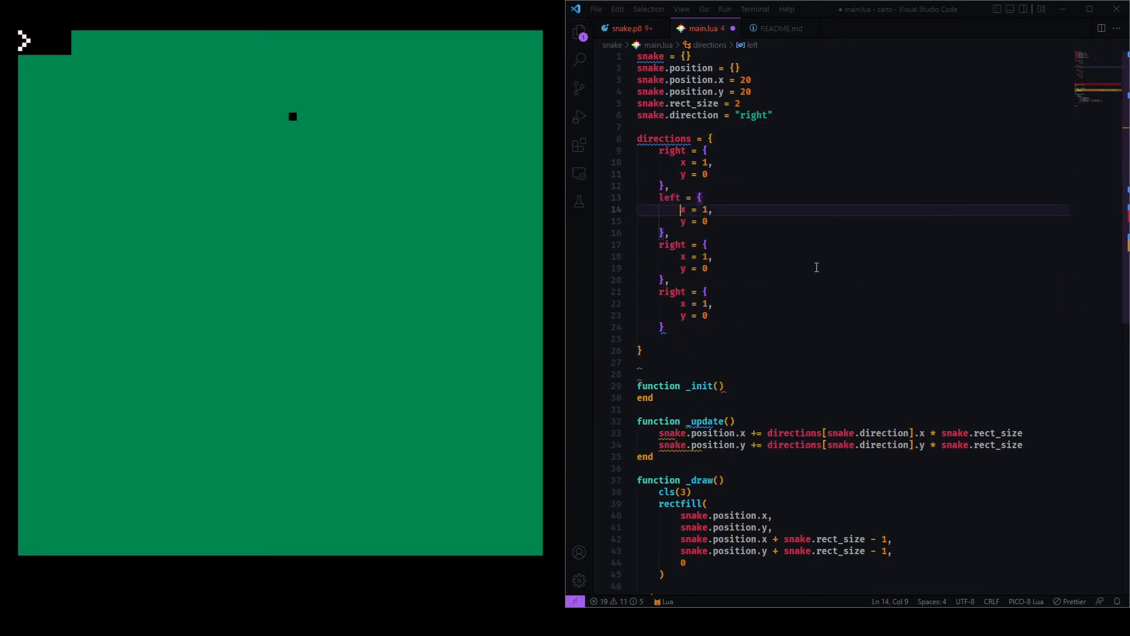
text(-)
click(853, 244)
text(up)
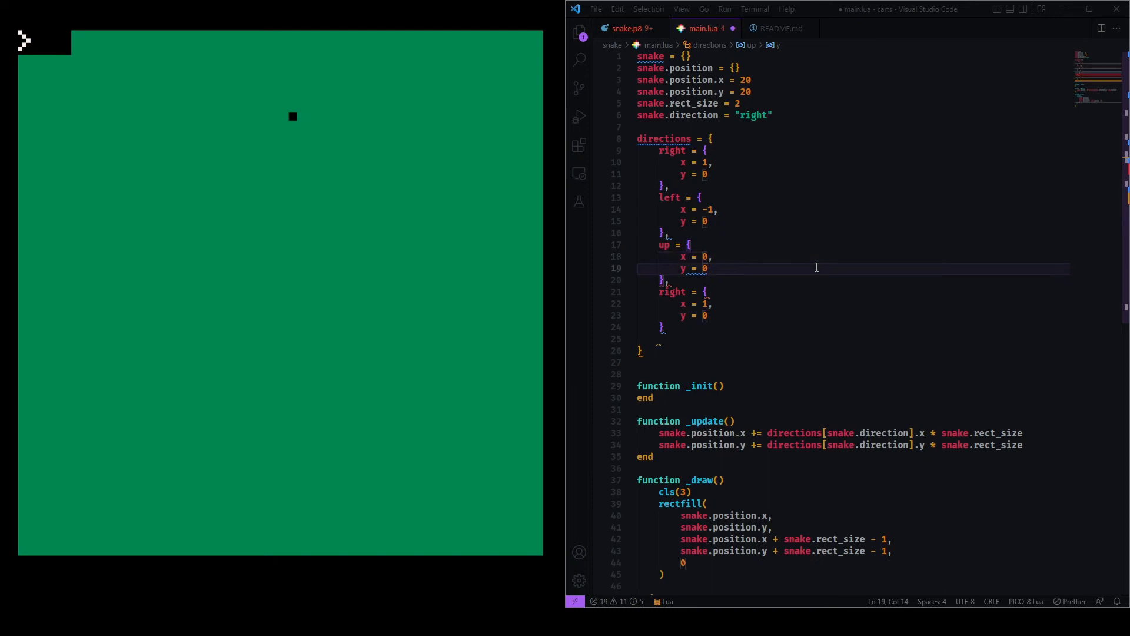
text(-1)
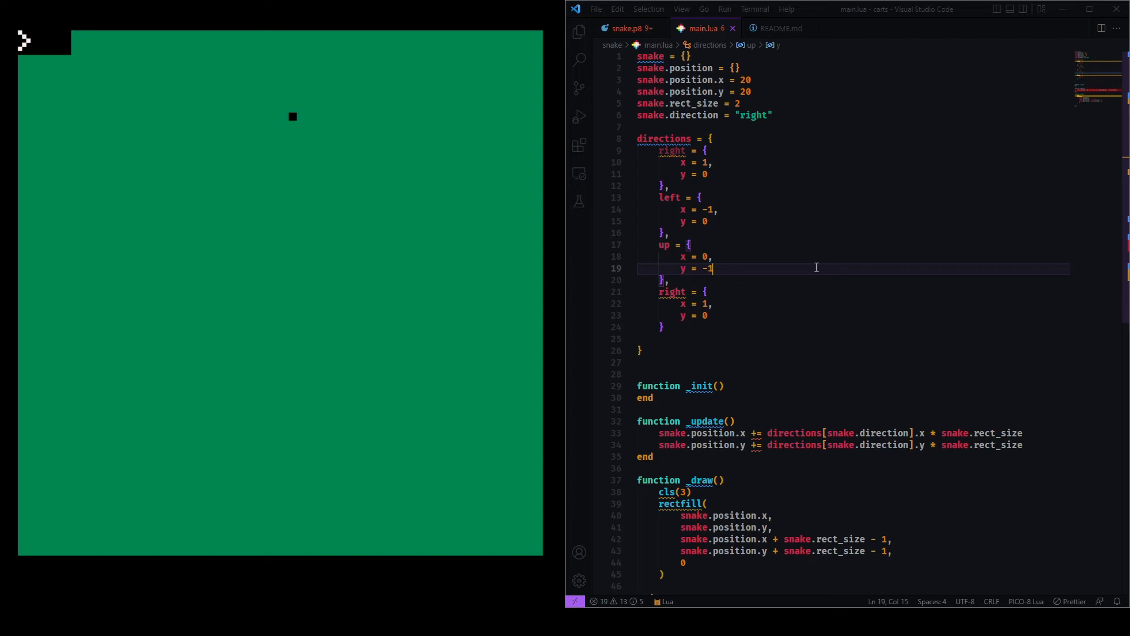
click(671, 292)
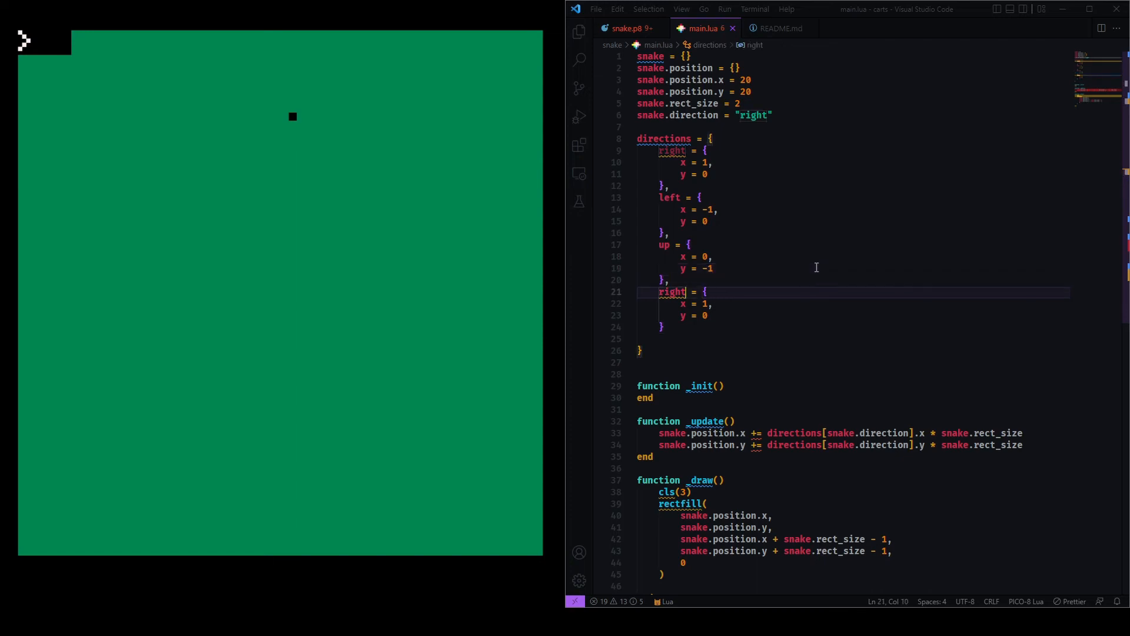
text(down = {)
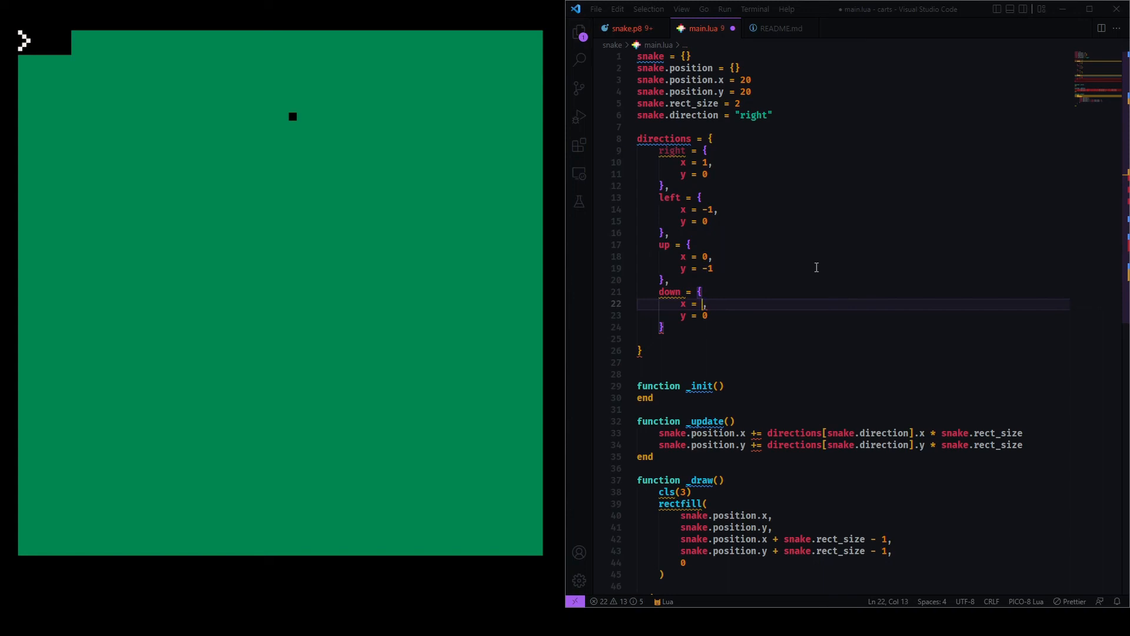
text(0,)
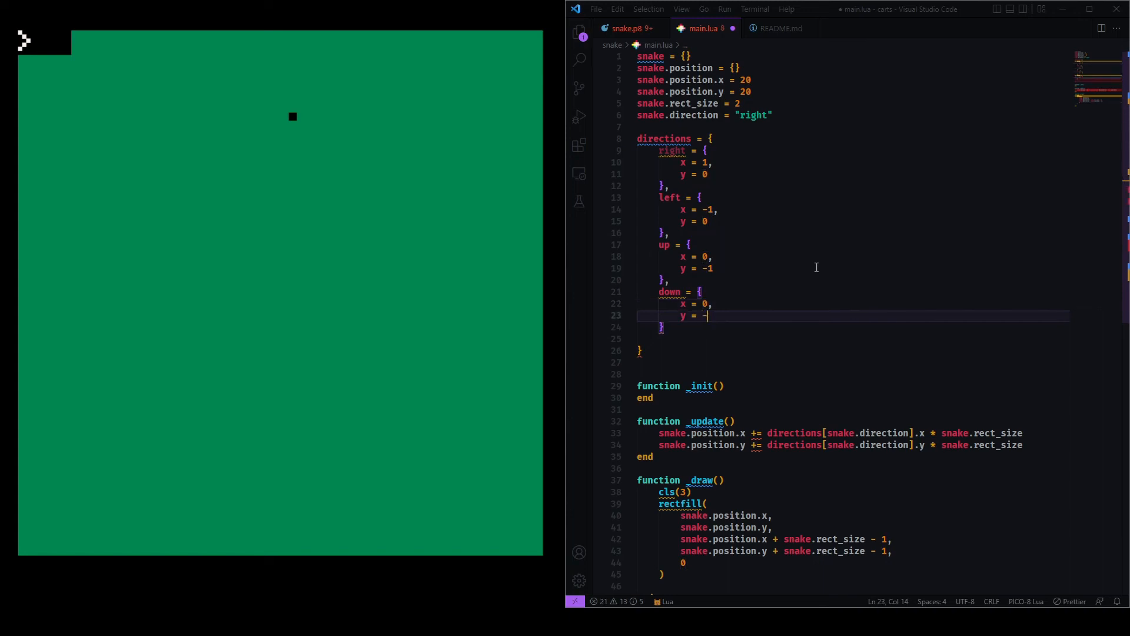
text(1)
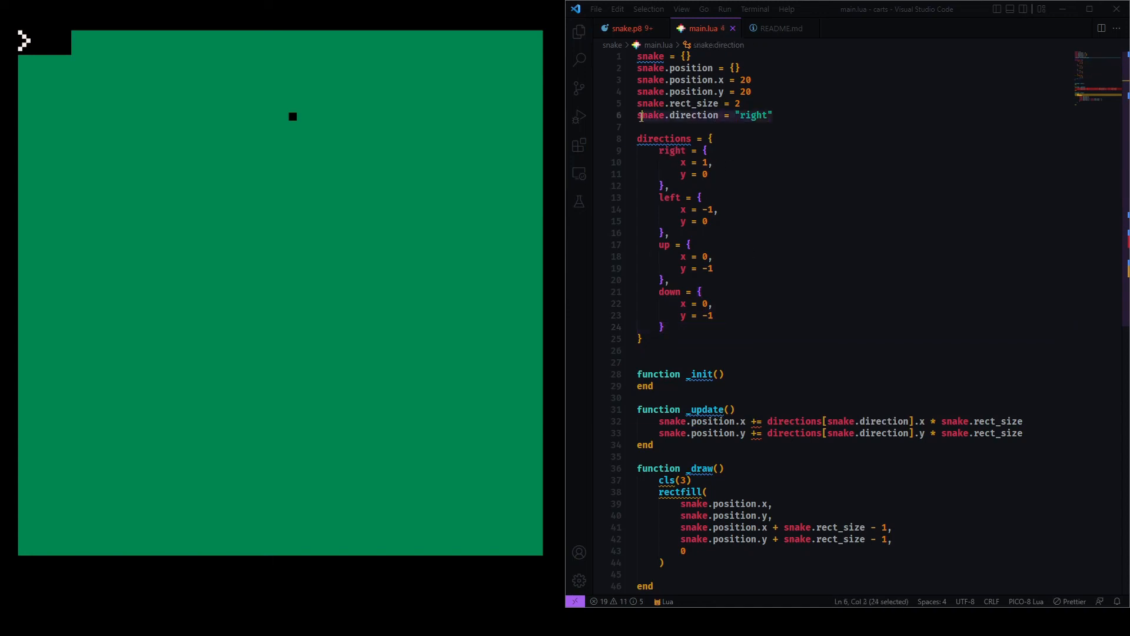
double_click(662, 139)
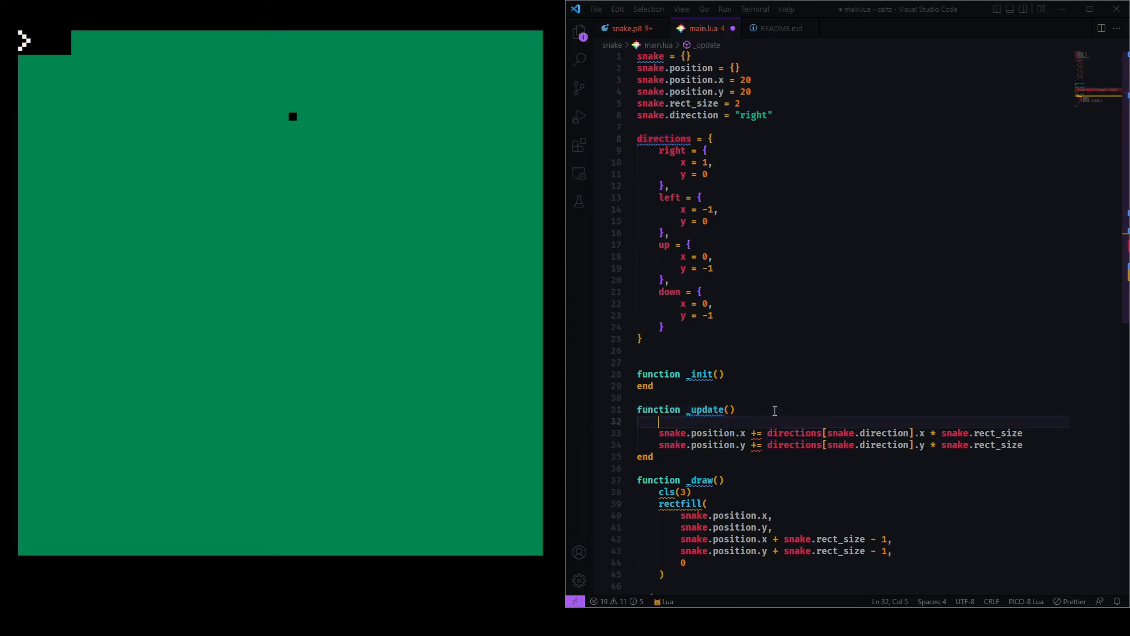
Add 'if btnp(0) then snake.direction = "left" end' at the top of _update
text(if ()
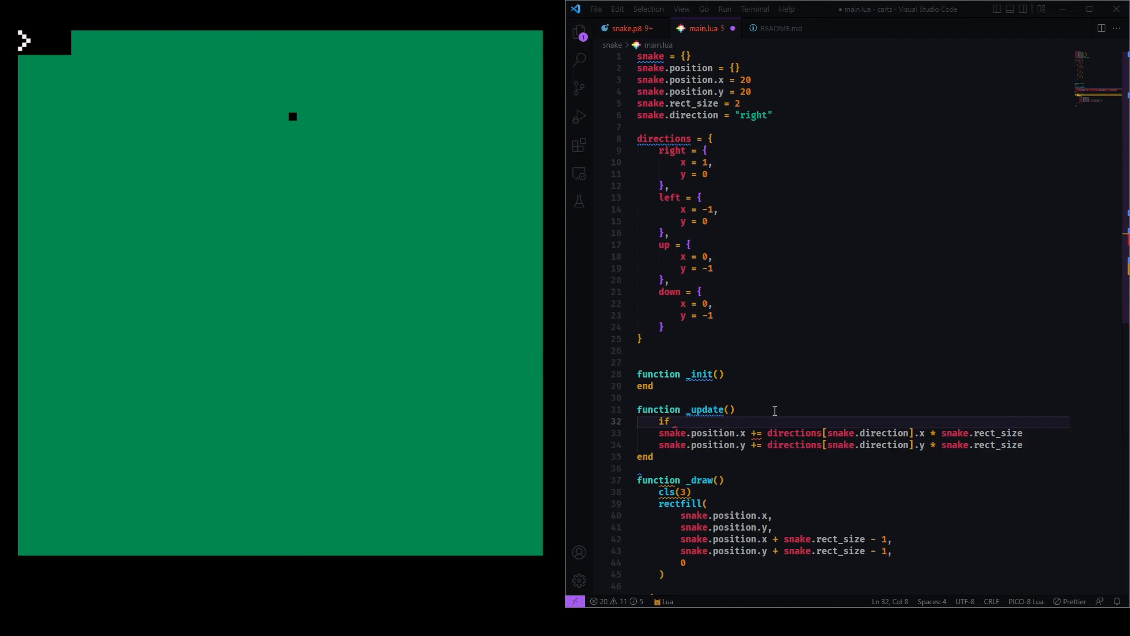
text(btn)
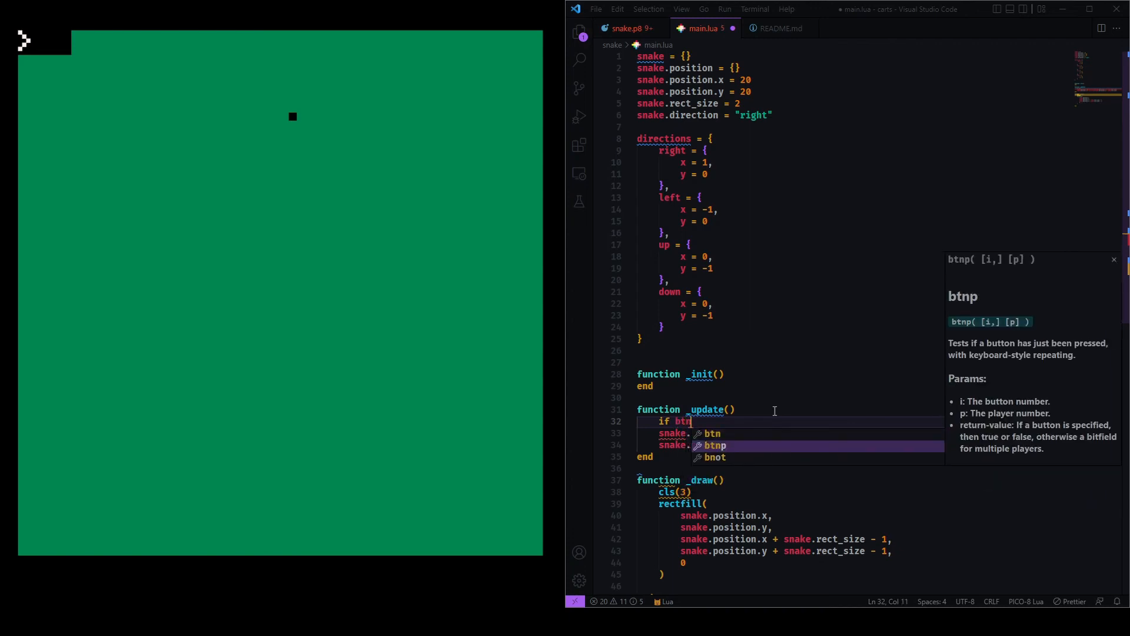
key(Tab)
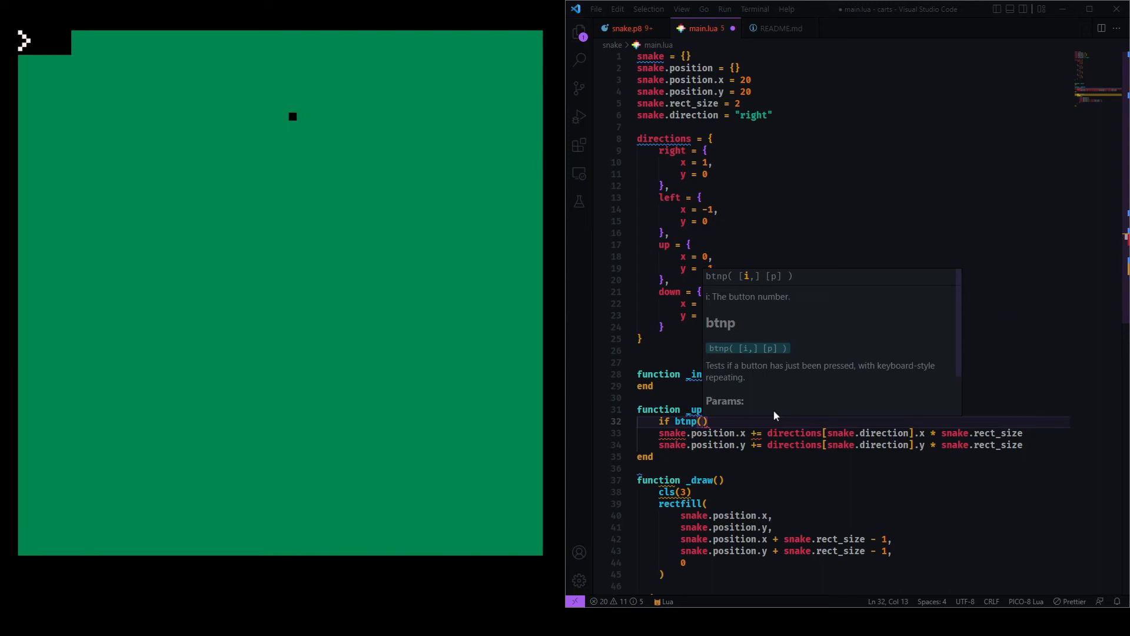
text(0)
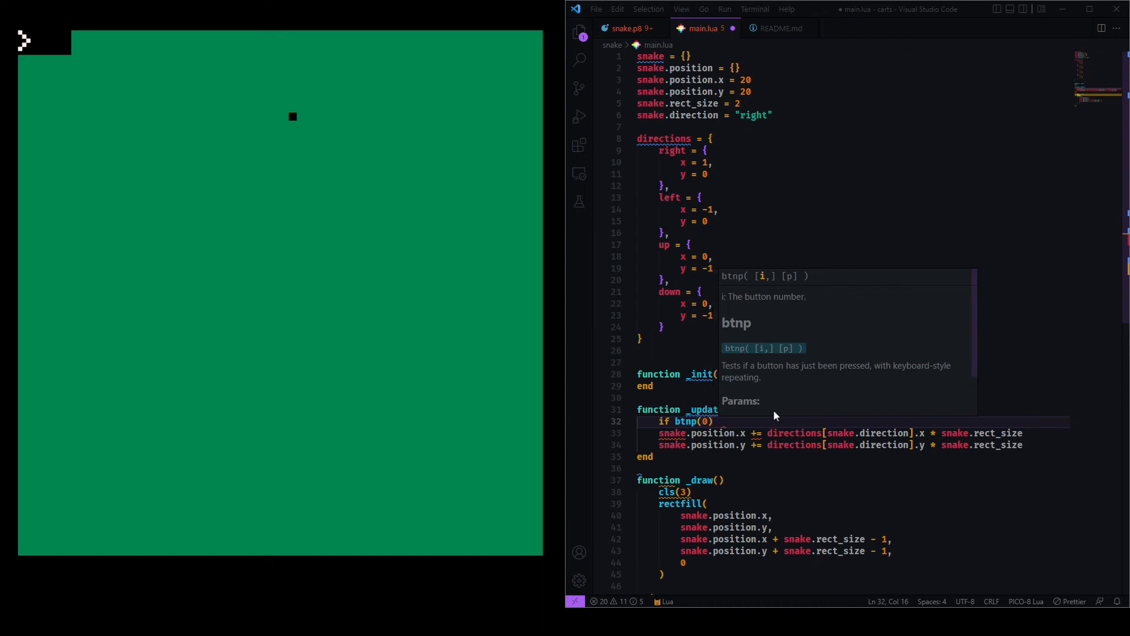
text(then snake.direction = ")
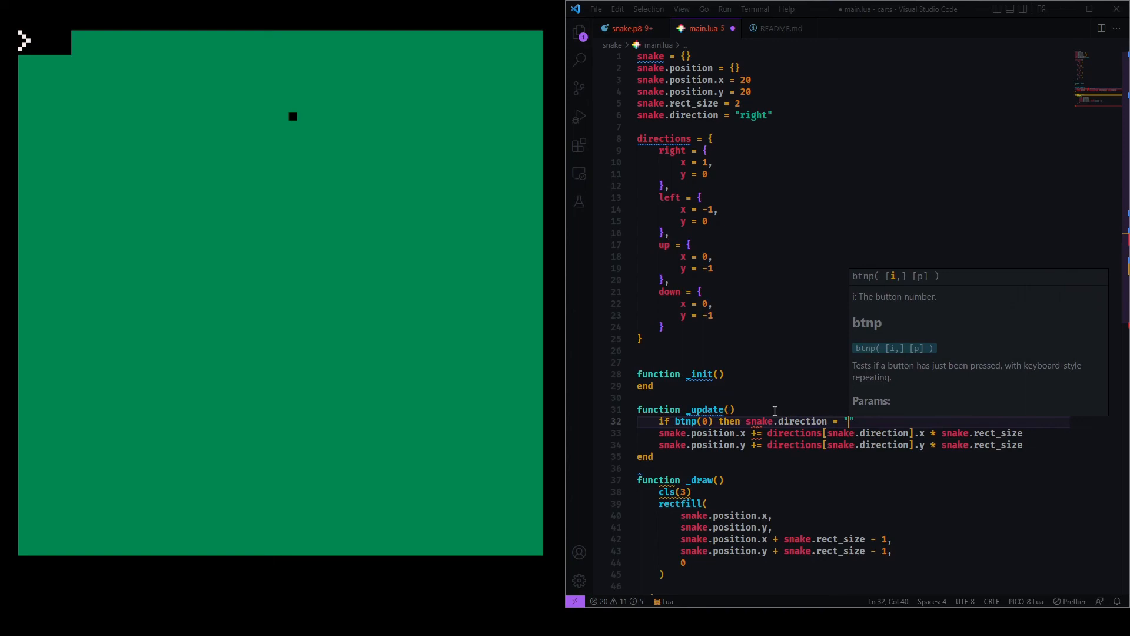
text(left)
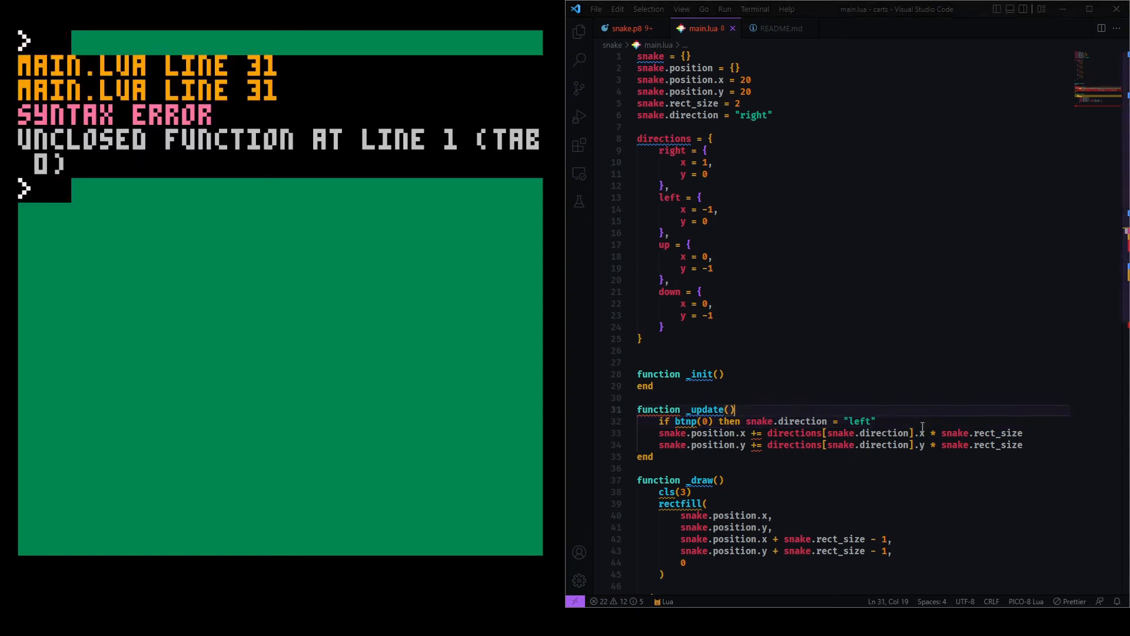
text(end)
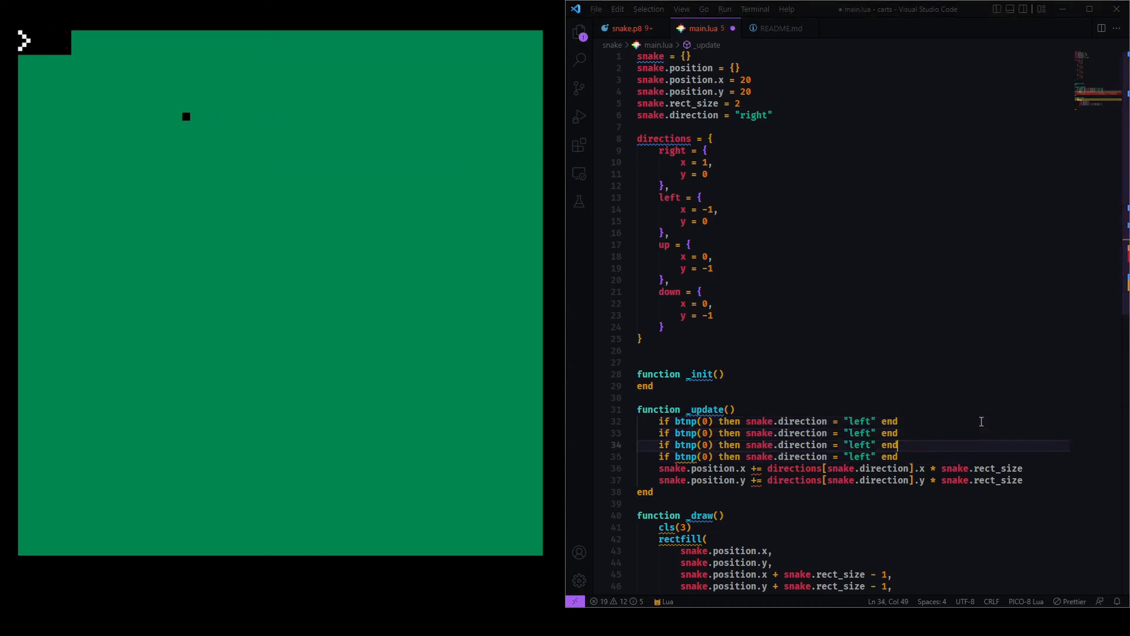
Renumber the duplicated btnp checks 0–3, setting direction to left, right, up and down
click(845, 421)
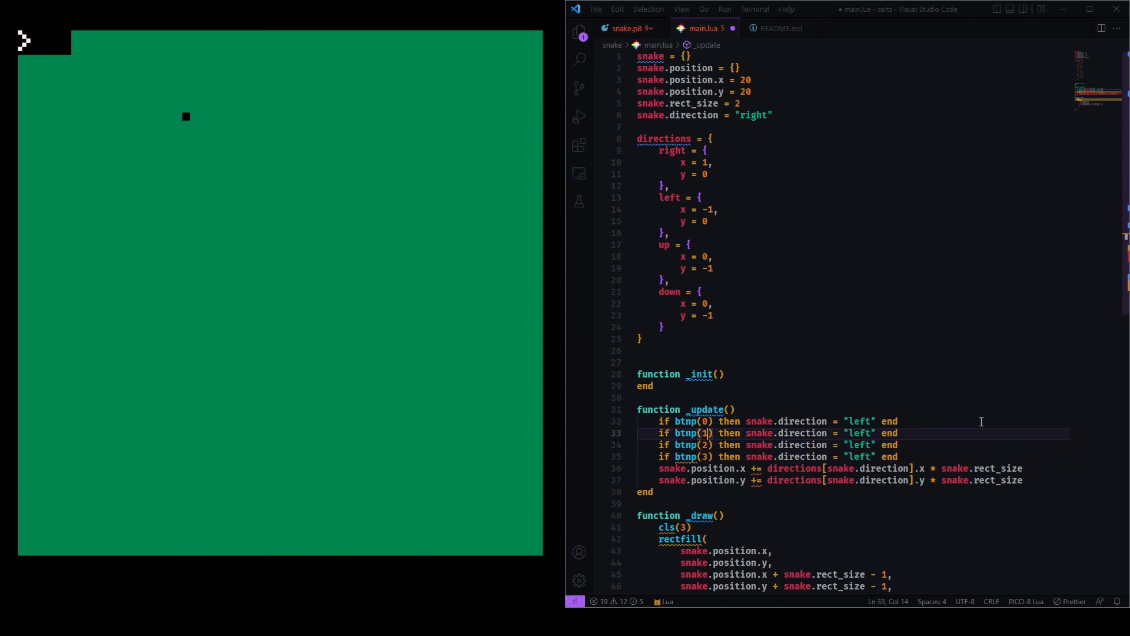
double_click(857, 433)
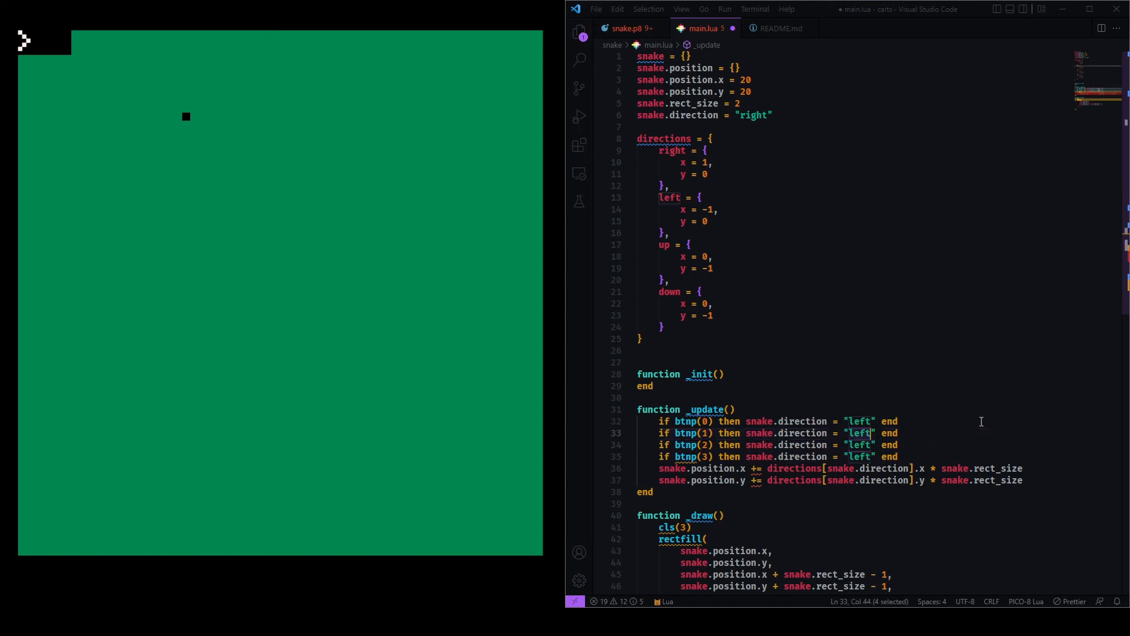
text(righ)
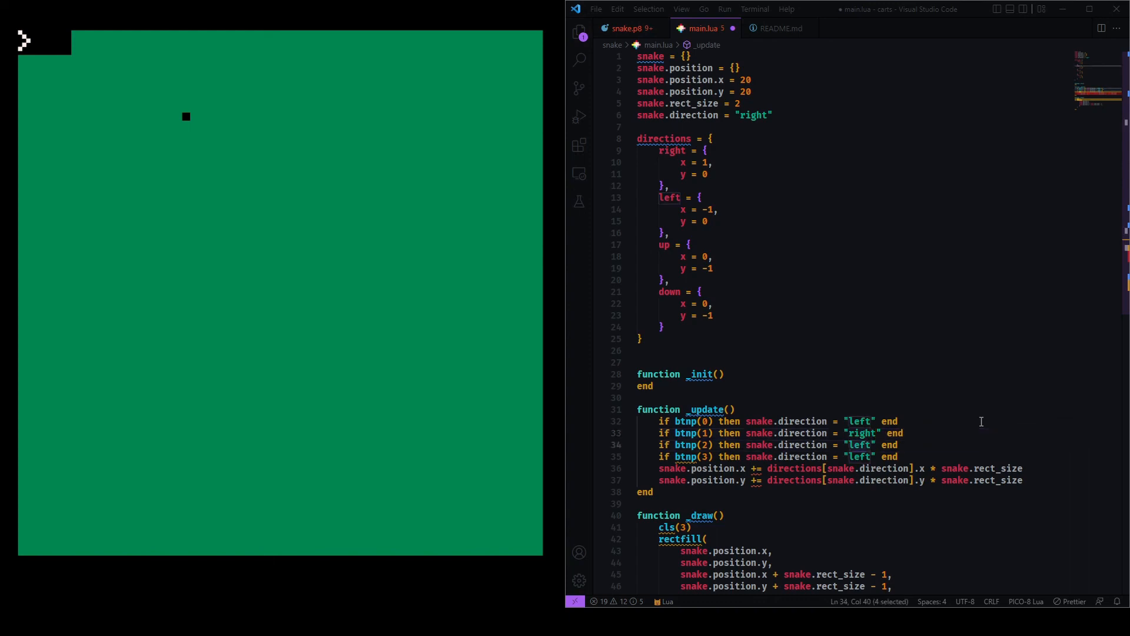
text(up)
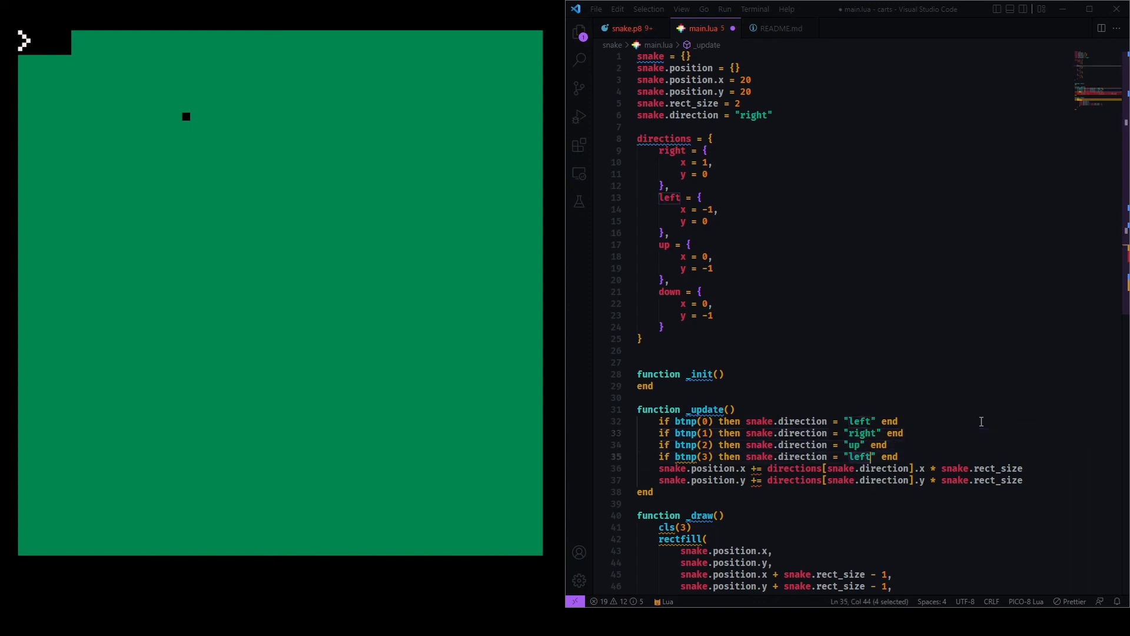
text(down)
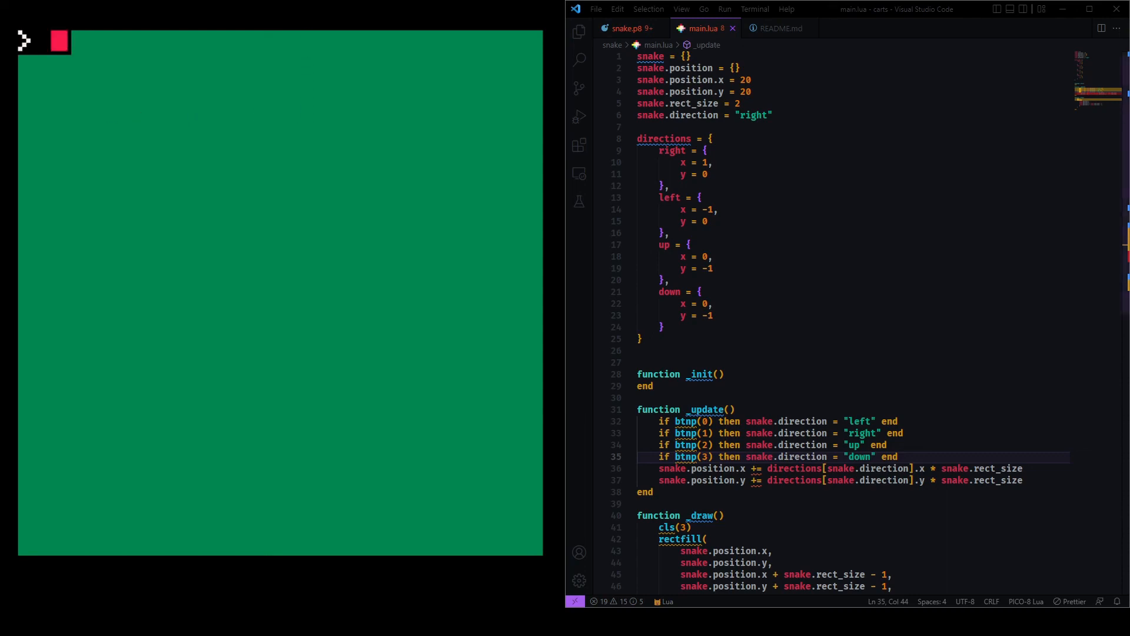
Change the down direction's y step from -1 to 1, then switch to the README
click(710, 268)
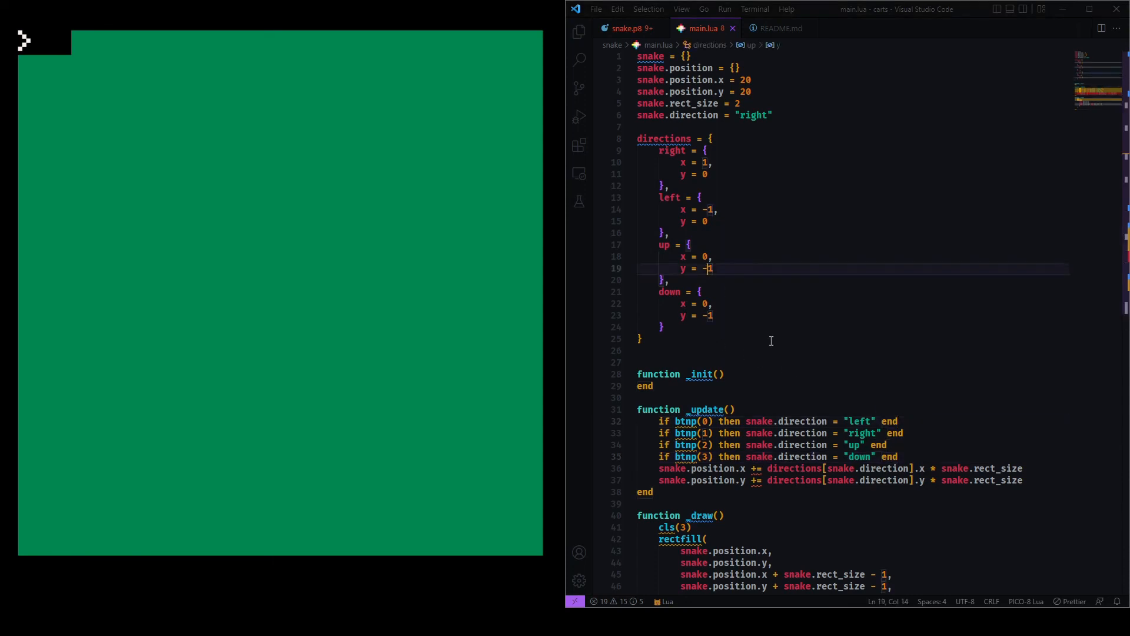
mouse_move(771, 341)
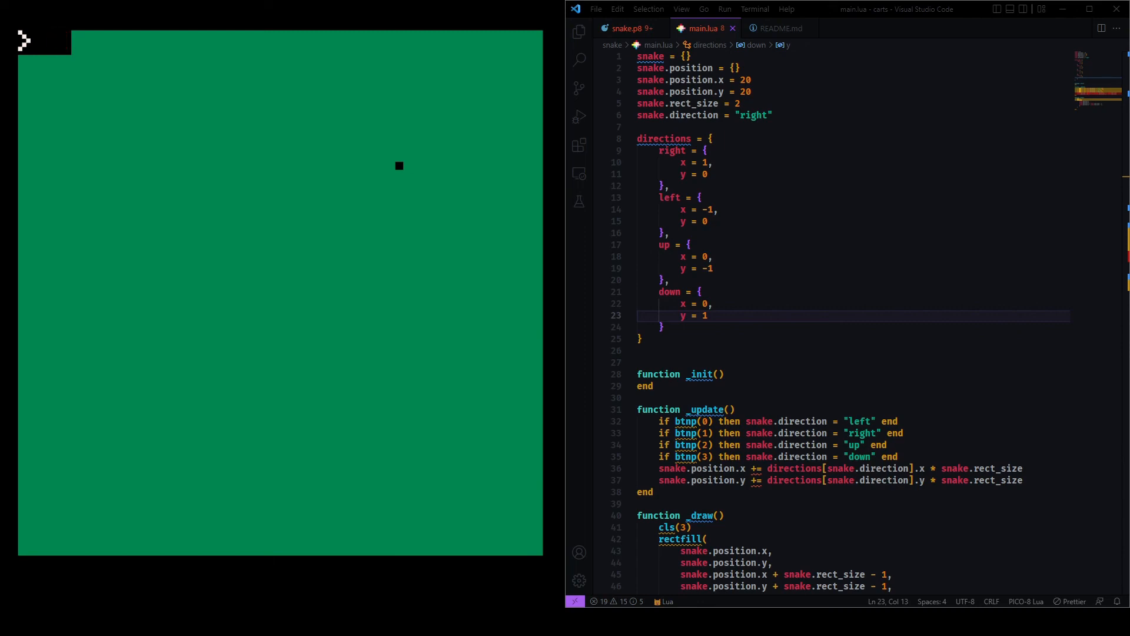
click(780, 28)
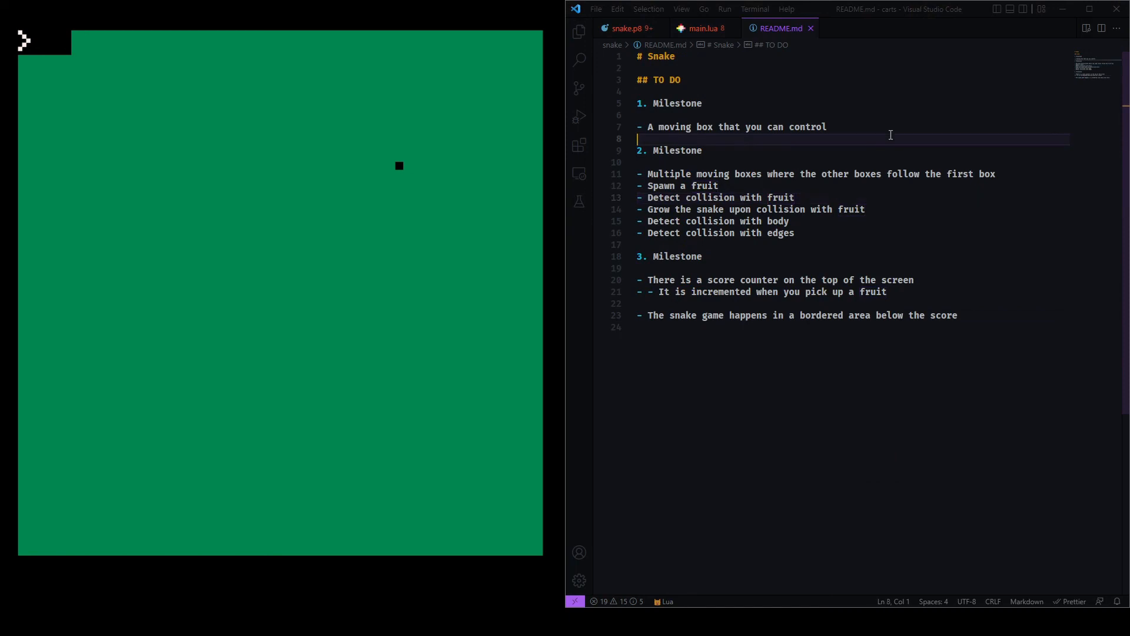
Mark milestone 1, 'A moving box that you can control', as done and save README
drag(637, 127, 712, 127)
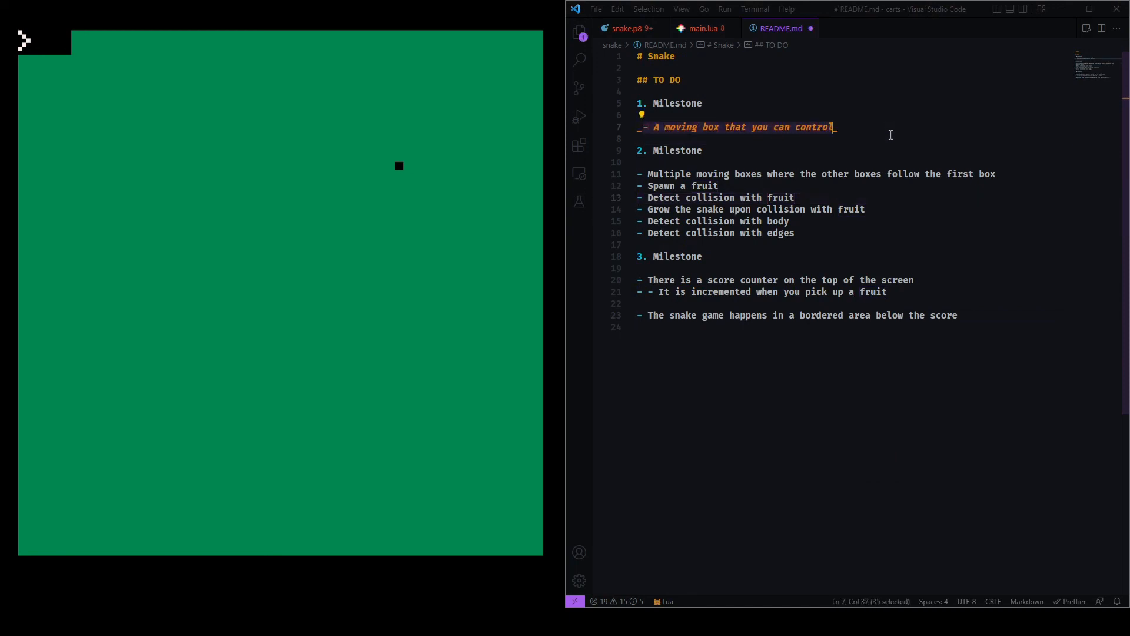
key(ctrl+s)
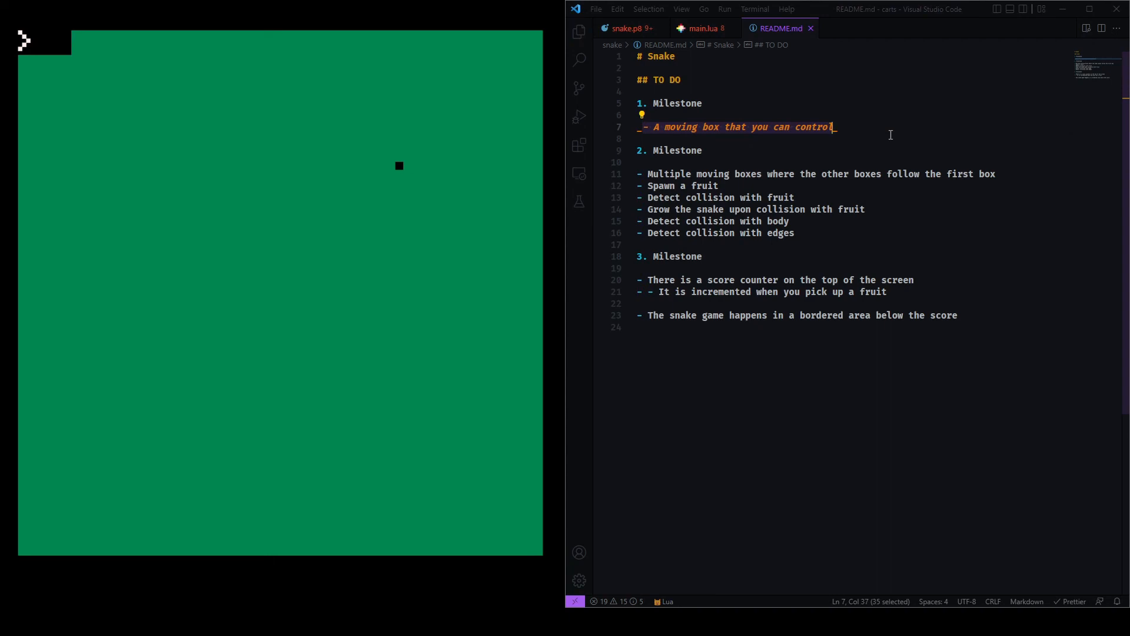